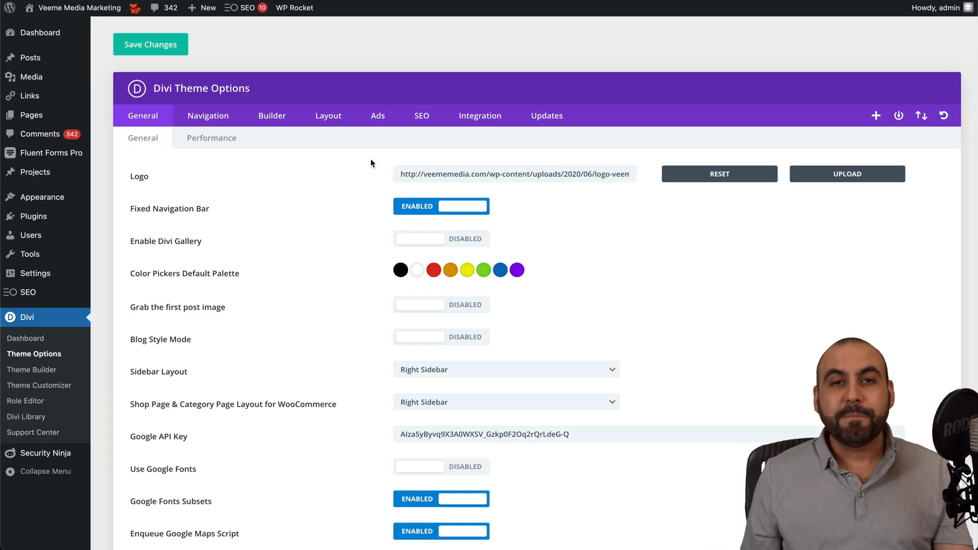
{"action": "mouse_move", "coordinate": [463, 21]}
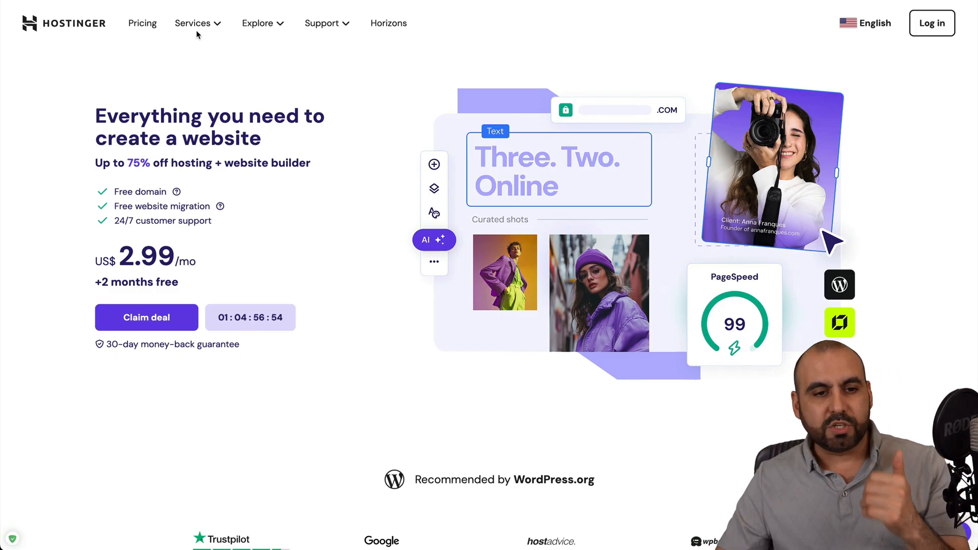
Step: Browse Hostinger's Services and scroll to the Premium, Business and Cloud Startup pricing cards
{"action": "left_click", "coordinate": [192, 23]}
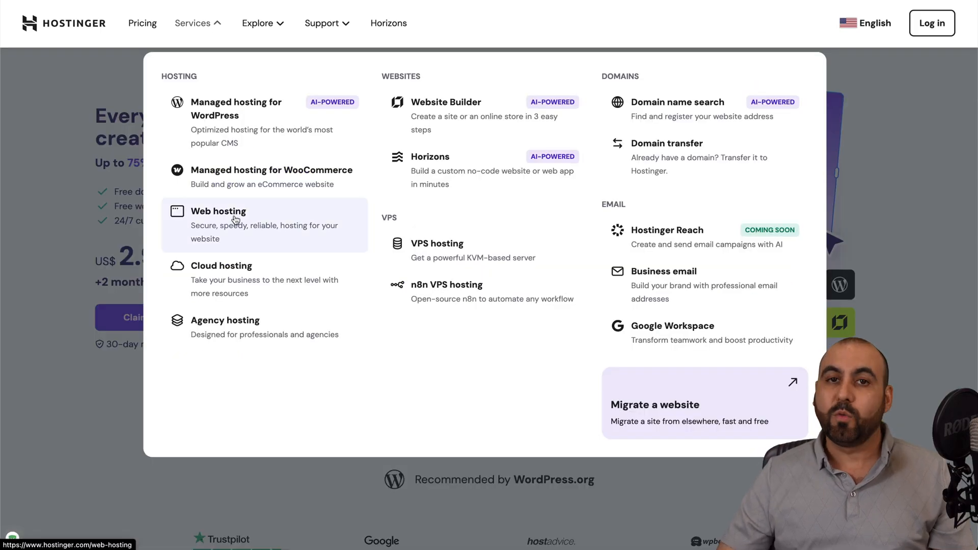
{"action": "scroll", "scroll_direction": "down", "scroll_amount": 3}
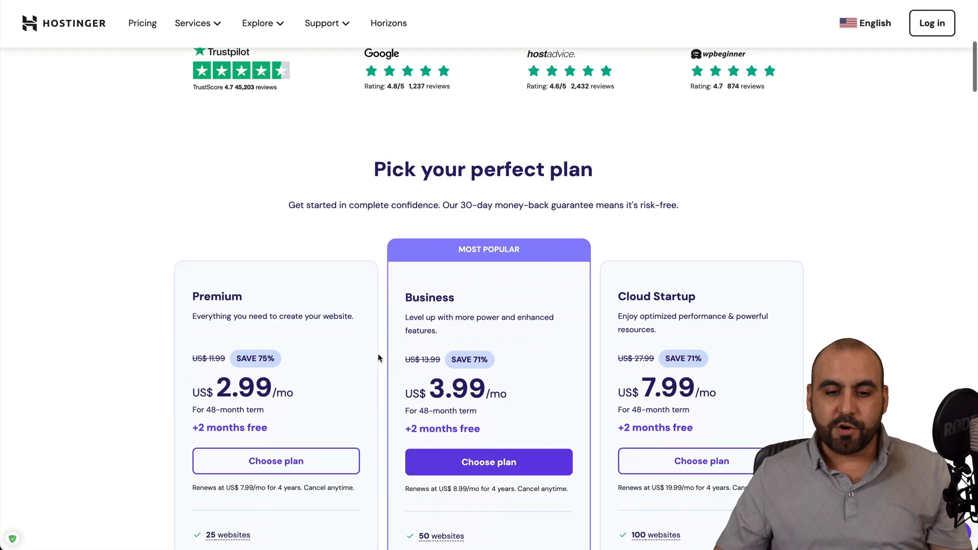
{"action": "scroll", "scroll_direction": "down", "scroll_amount": 3}
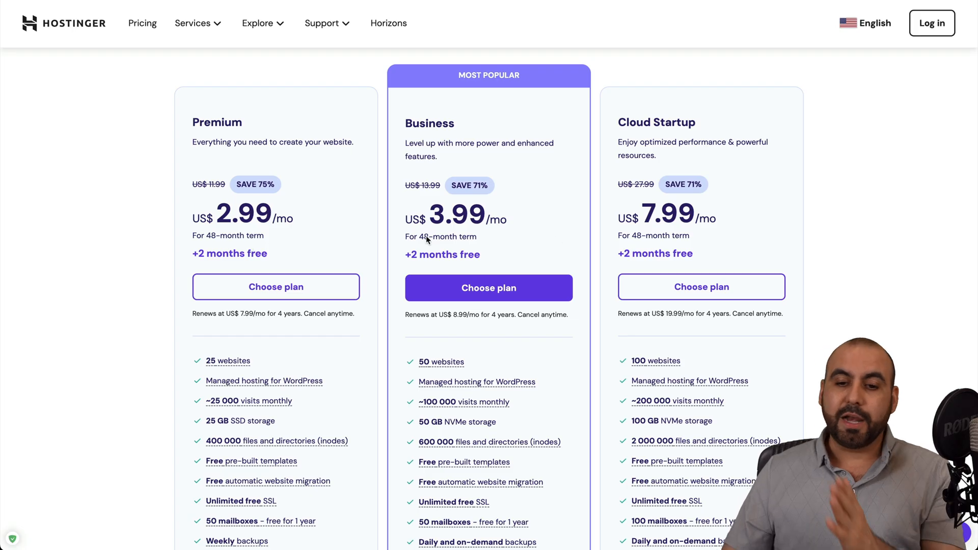
{"action": "scroll", "scroll_direction": "down", "scroll_amount": 3}
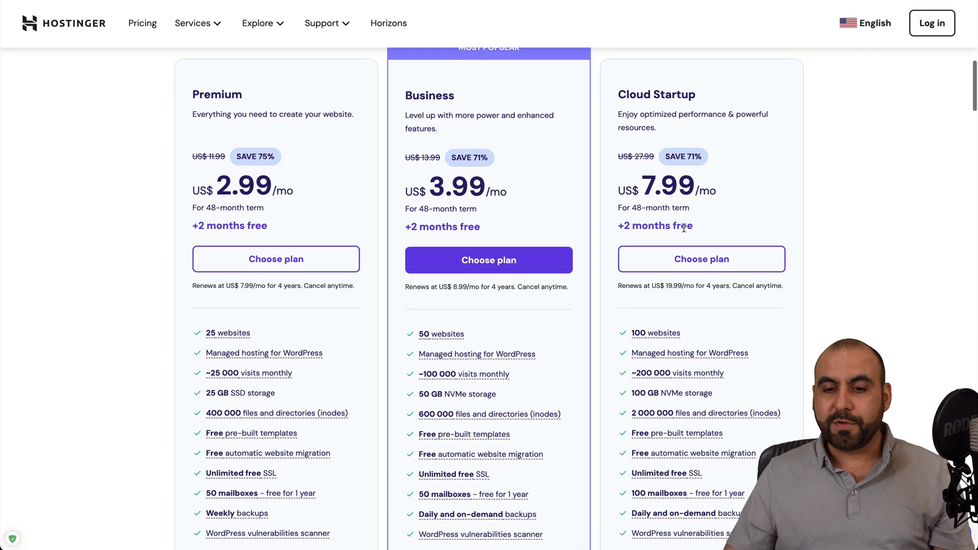
{"action": "scroll", "scroll_direction": "down", "scroll_amount": 3}
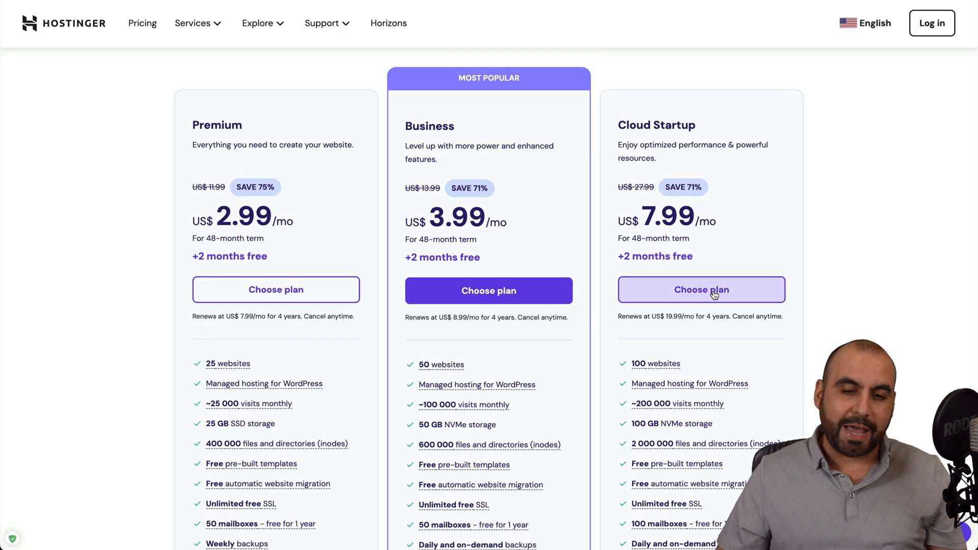
Step: Choose the Cloud Startup plan, check the billing period and apply coupon code 'SAA'
{"action": "left_click", "coordinate": [701, 290]}
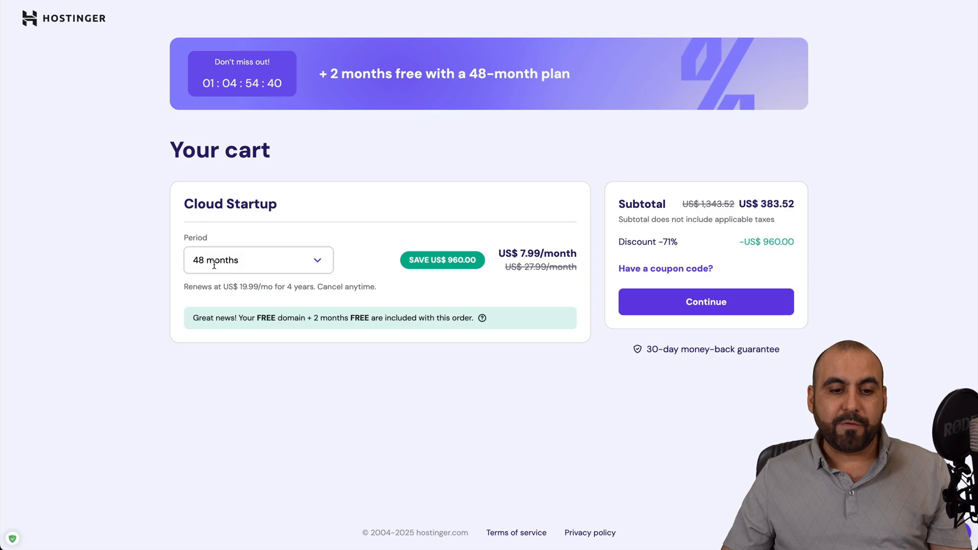
{"action": "double_click", "coordinate": [532, 253]}
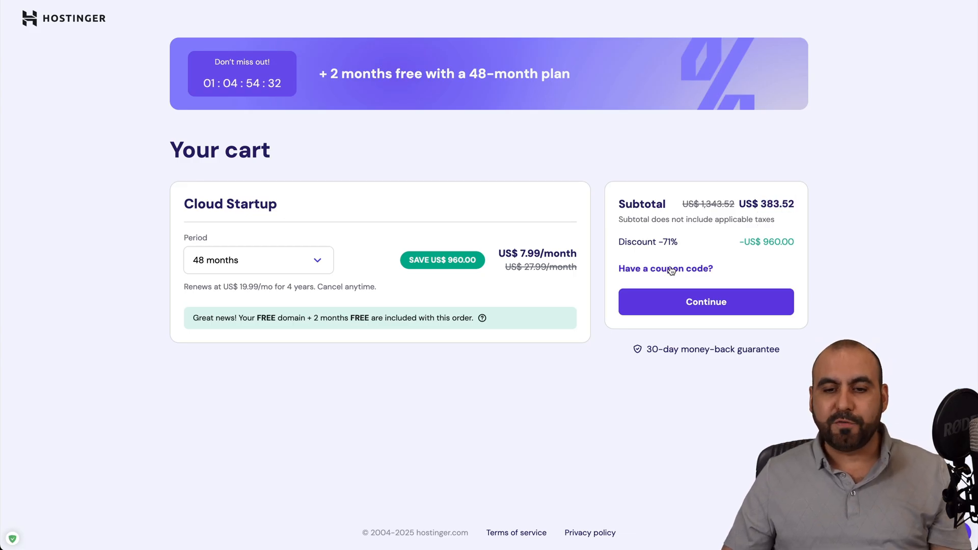
{"action": "type", "text": "SAA"}
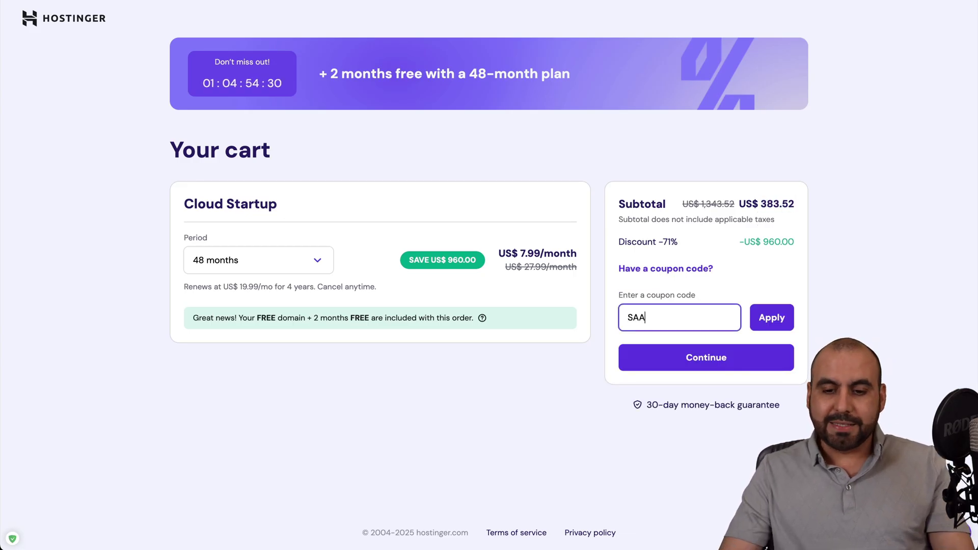
{"action": "left_click", "coordinate": [772, 318]}
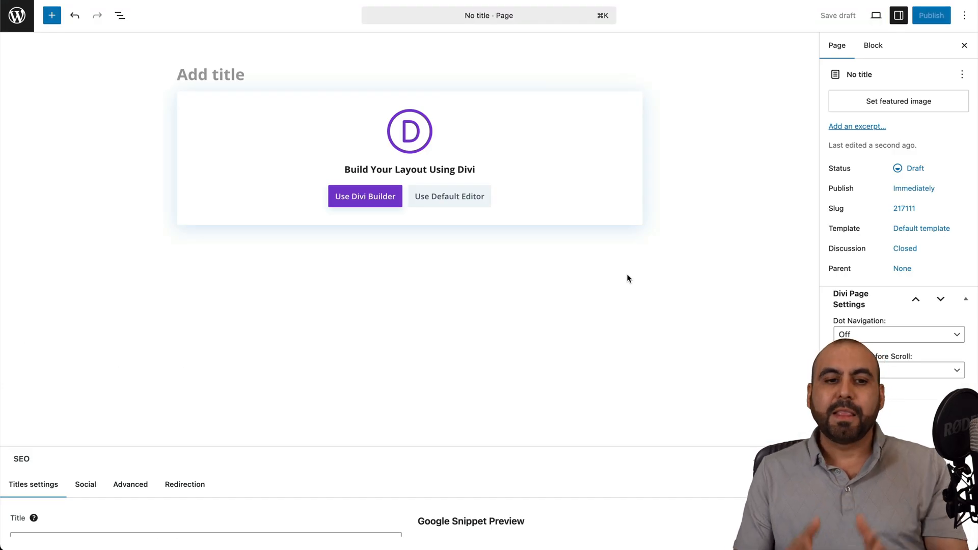
Step: Title the new page 'test2' and launch it in Divi's Visual Builder
{"action": "type", "text": "t"}
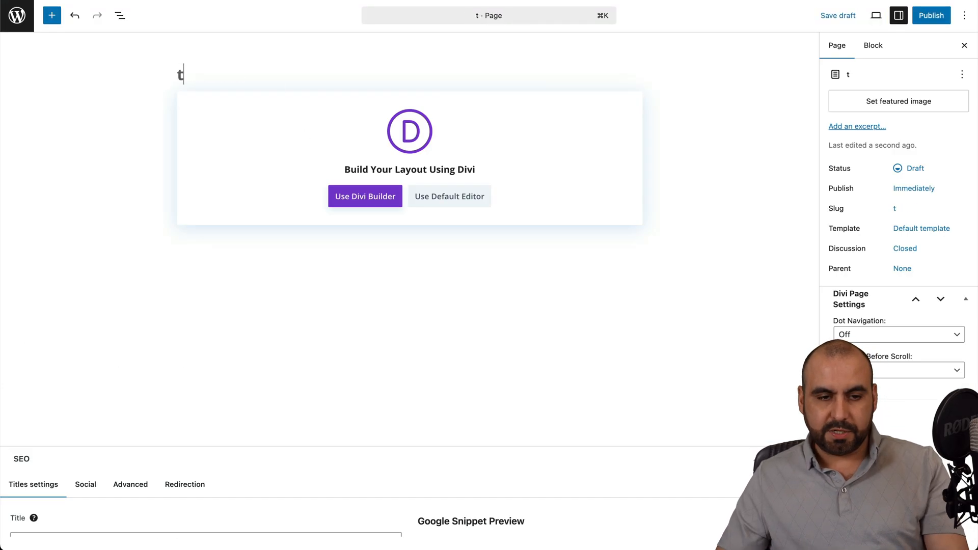
{"action": "type", "text": "est2"}
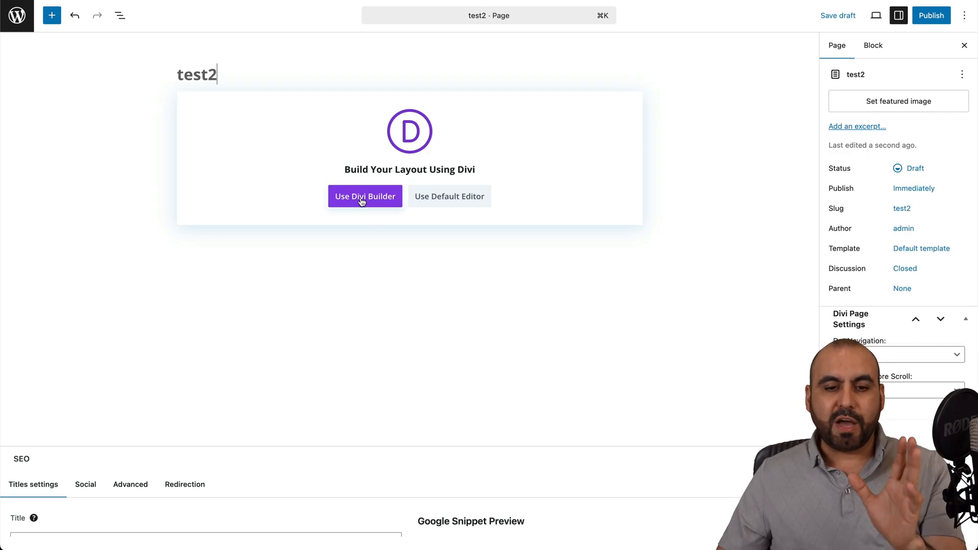
{"action": "mouse_move", "coordinate": [403, 201]}
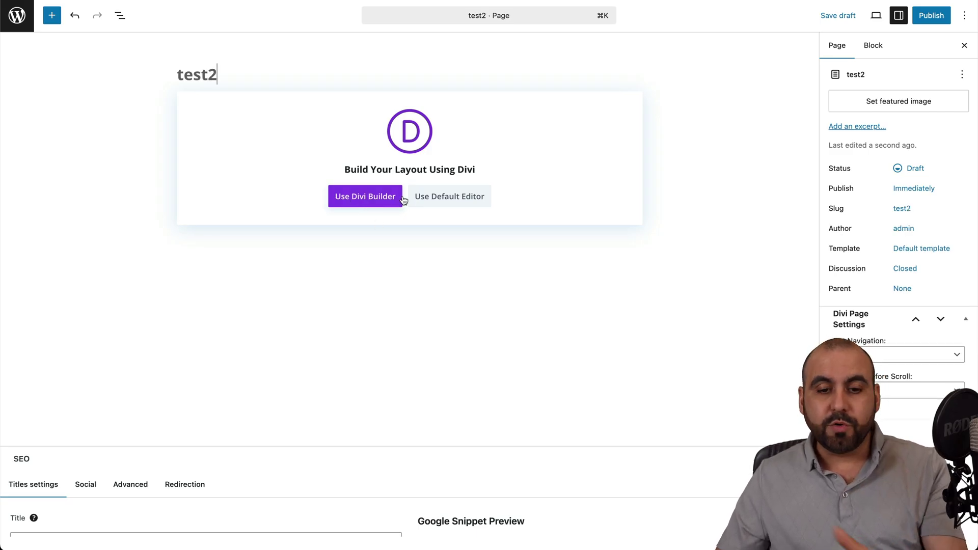
{"action": "left_click", "coordinate": [364, 197]}
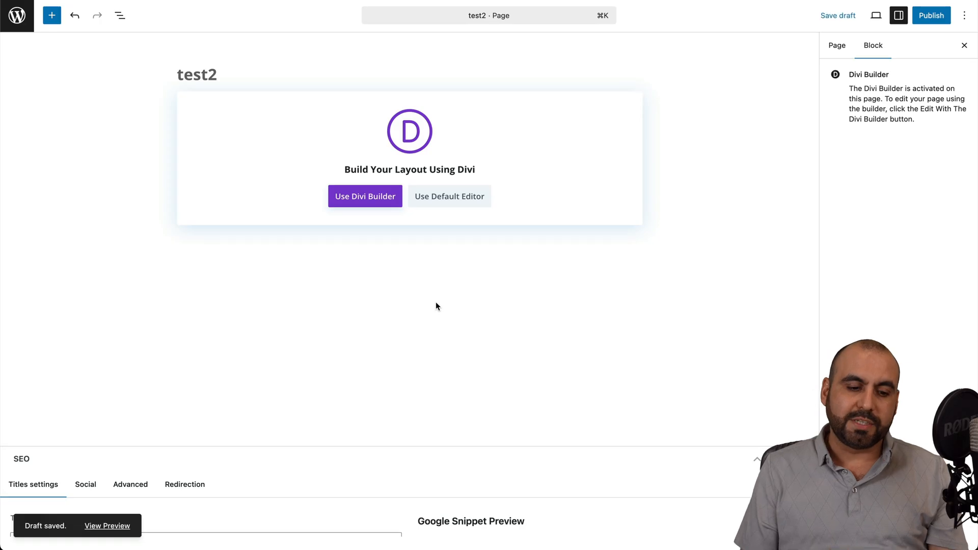
{"action": "left_click", "coordinate": [365, 197]}
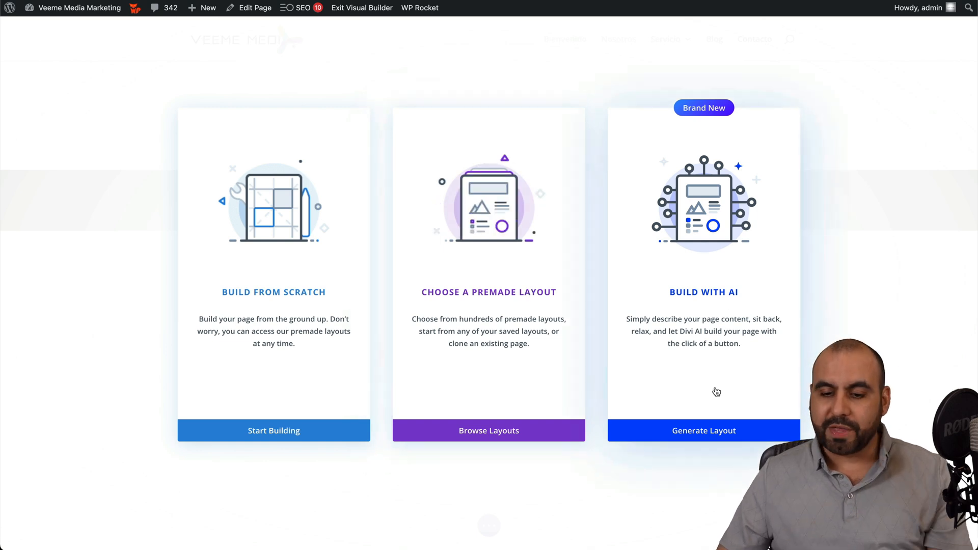
Step: Generate an AI layout for 'Coffe shop for specialty coffee brewing method' with AI-generated images and customised fonts and colours
{"action": "left_click", "coordinate": [703, 430]}
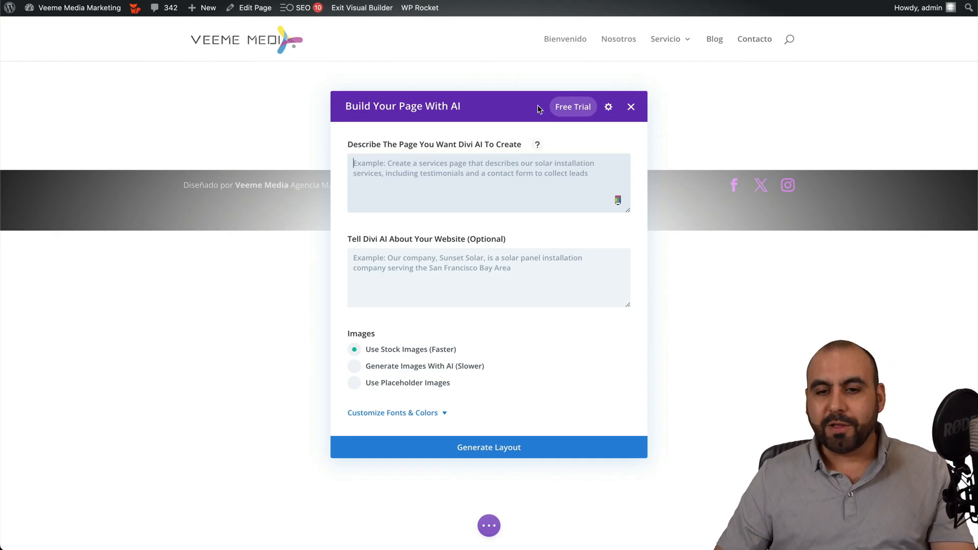
{"action": "mouse_move", "coordinate": [573, 107]}
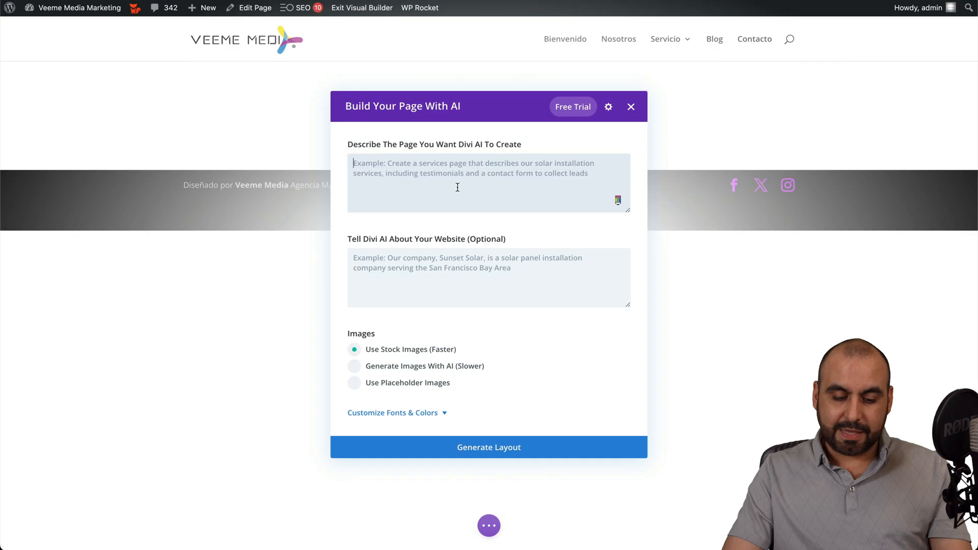
{"action": "type", "text": "Coffe shop for specialty coffee brewing method"}
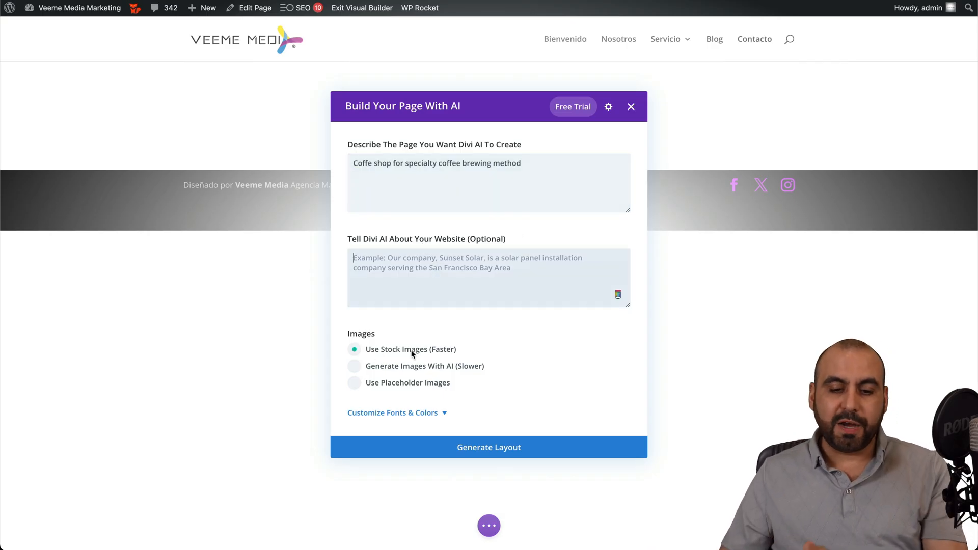
{"action": "left_click", "coordinate": [354, 365]}
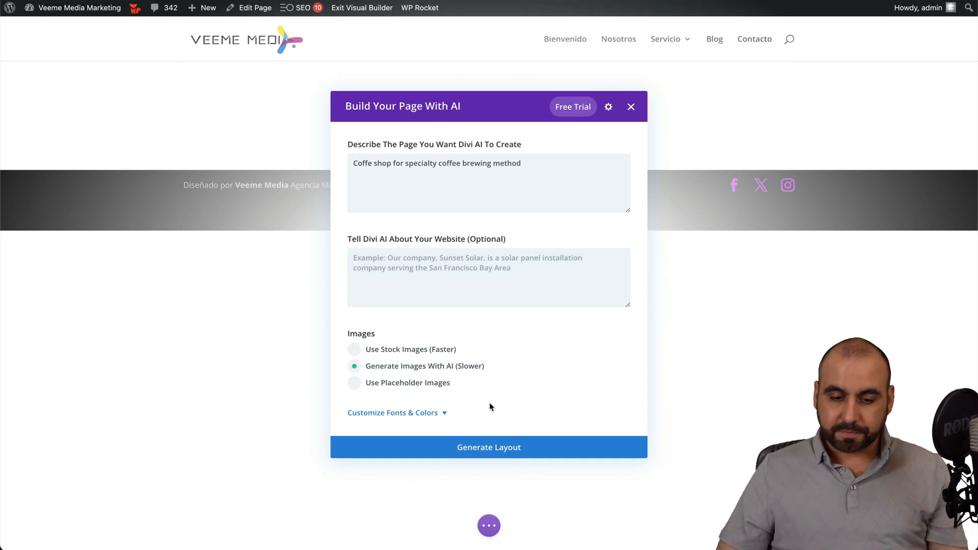
{"action": "left_click", "coordinate": [391, 413]}
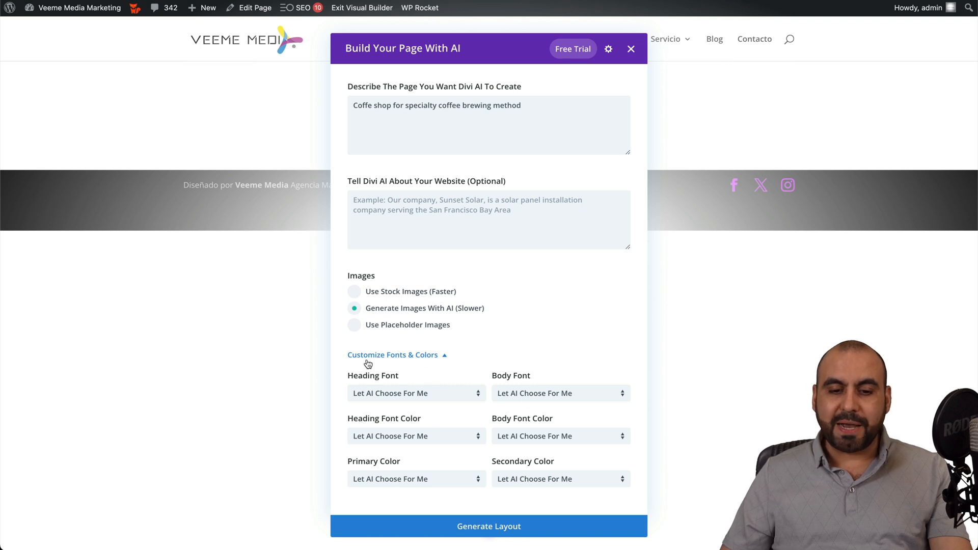
{"action": "left_click", "coordinate": [490, 526]}
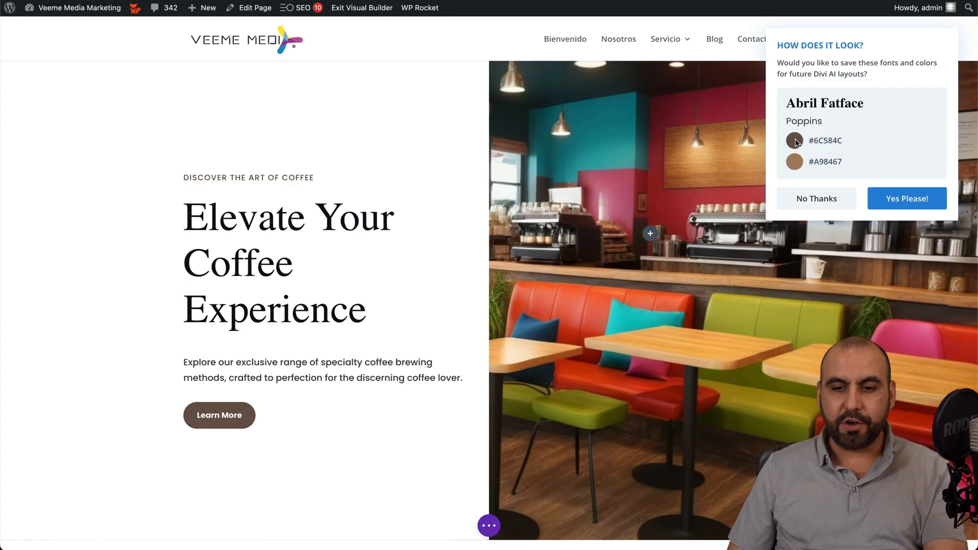
{"action": "mouse_move", "coordinate": [899, 185]}
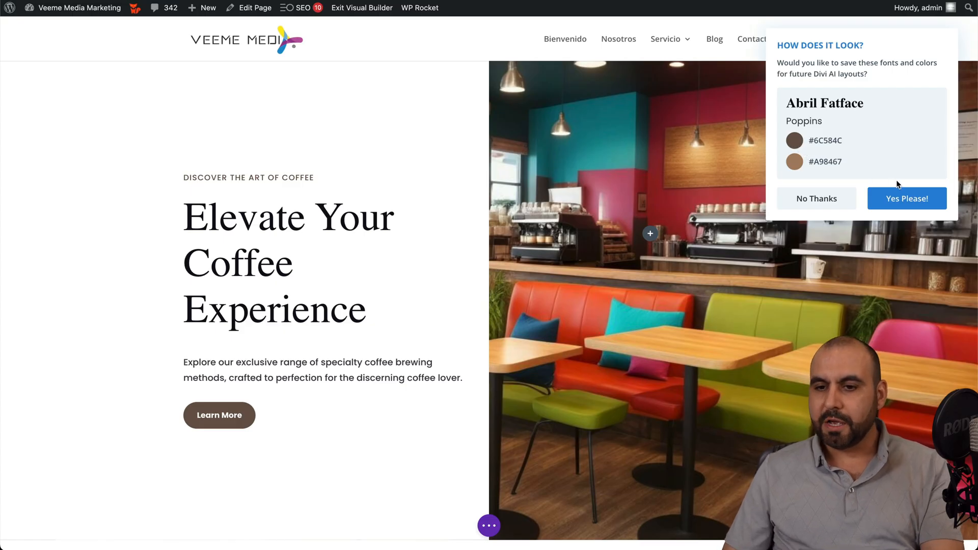
{"action": "mouse_move", "coordinate": [925, 75]}
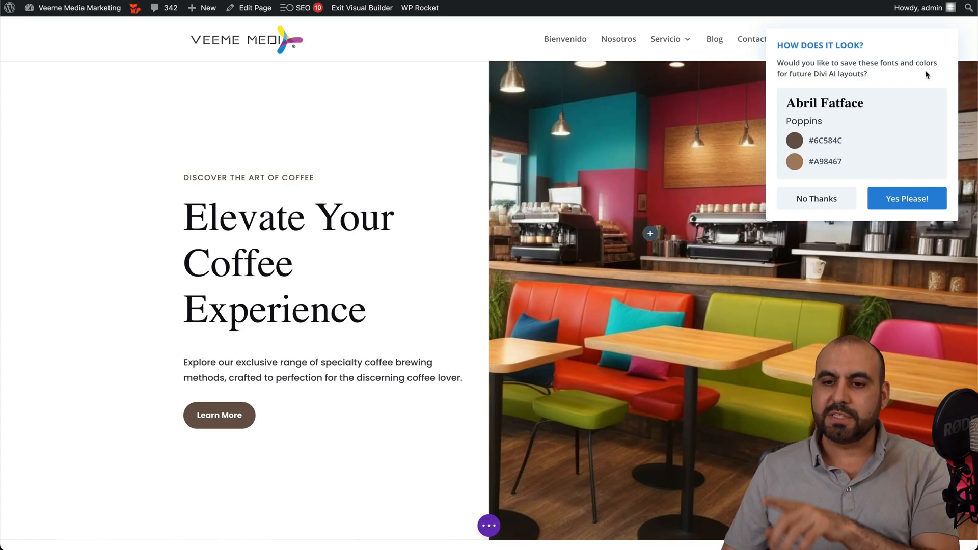
{"action": "mouse_move", "coordinate": [819, 198]}
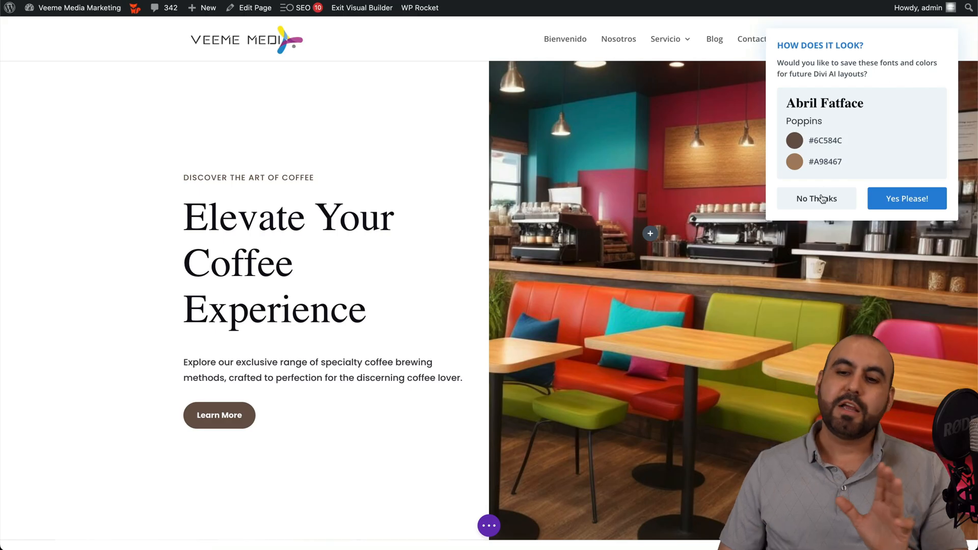
Step: Answer No Thanks to saving the AI layout's fonts and colours
{"action": "left_click", "coordinate": [818, 198]}
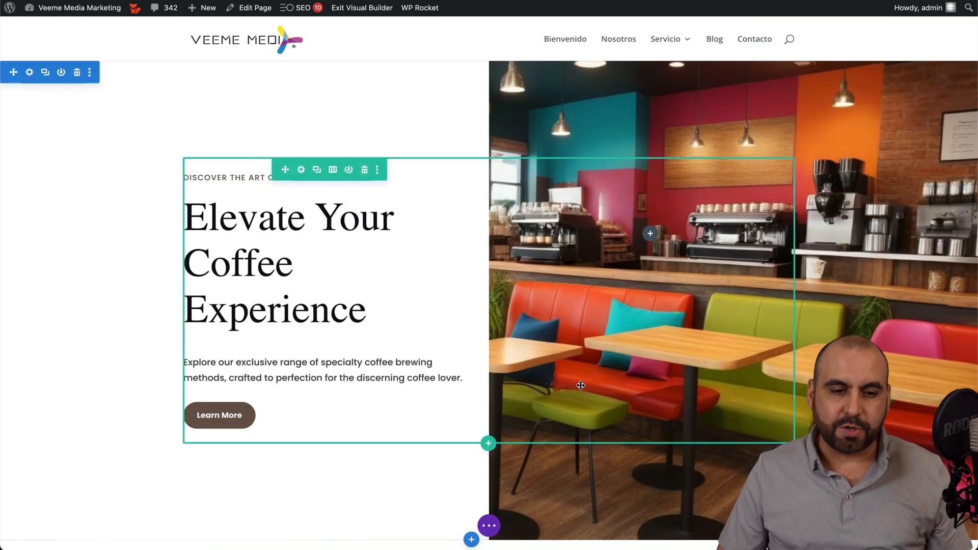
{"action": "scroll", "scroll_direction": "down", "scroll_amount": 3}
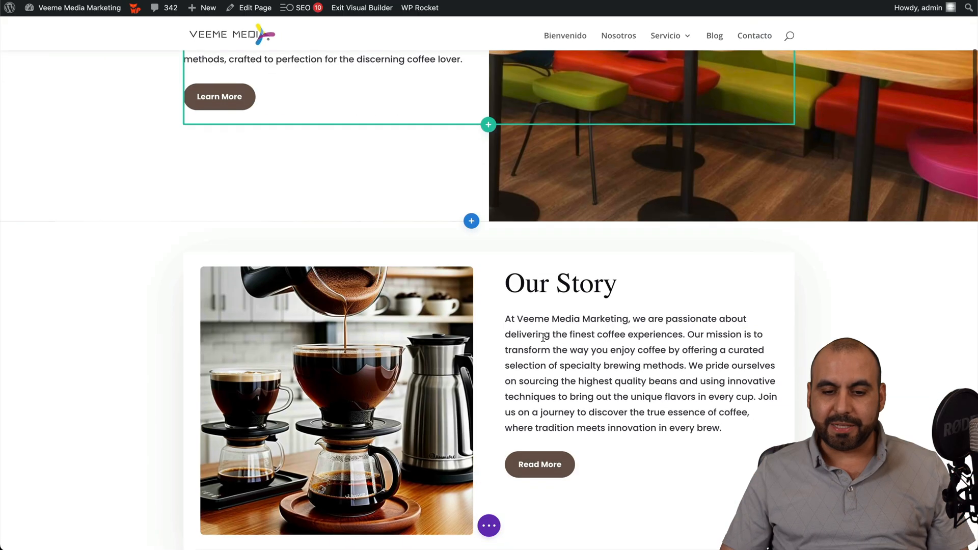
{"action": "scroll", "scroll_direction": "down", "scroll_amount": 3}
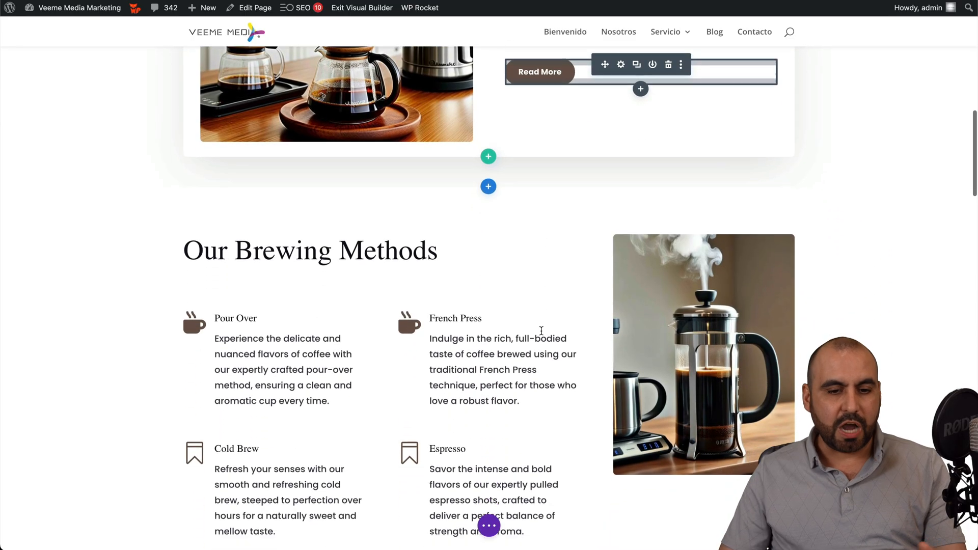
{"action": "scroll", "scroll_direction": "down", "scroll_amount": 3}
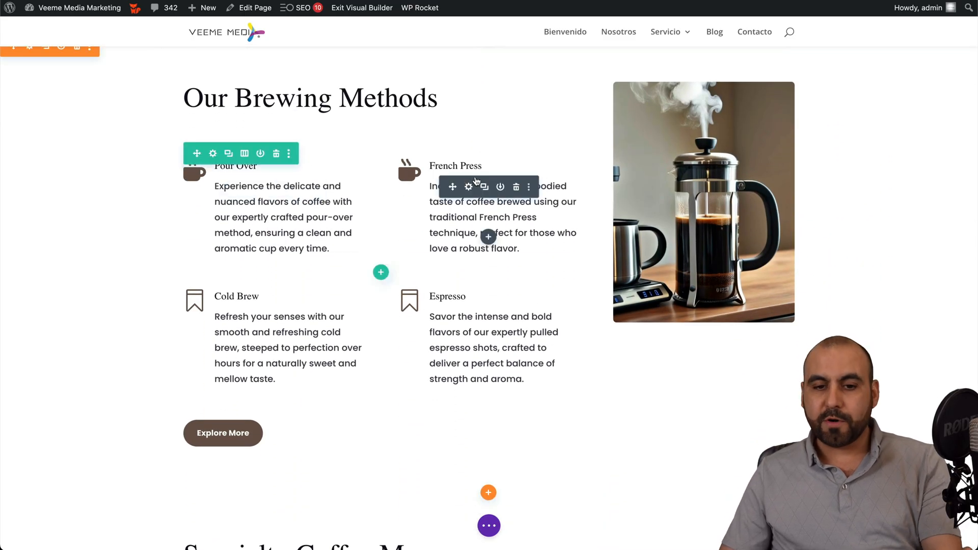
{"action": "scroll", "scroll_direction": "down", "scroll_amount": 3}
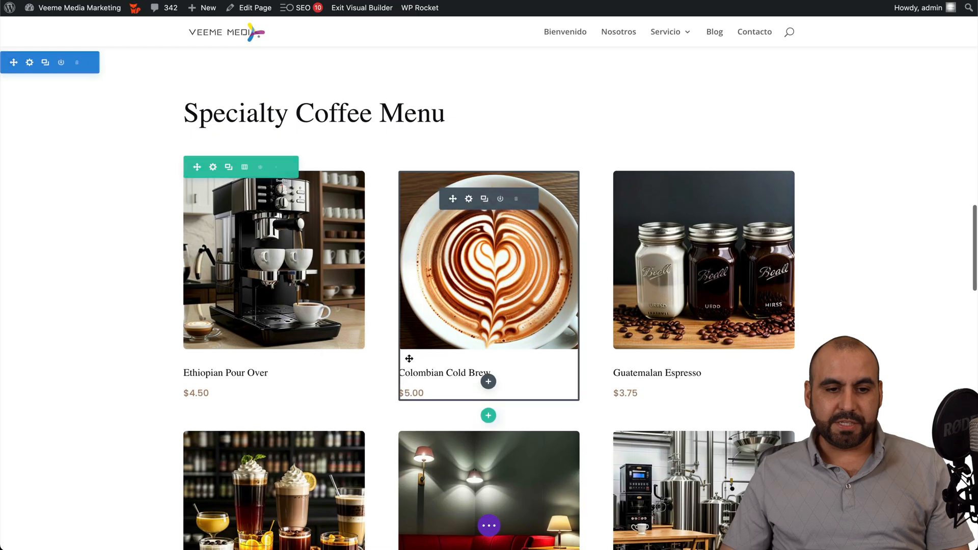
{"action": "scroll", "scroll_direction": "down", "scroll_amount": 3}
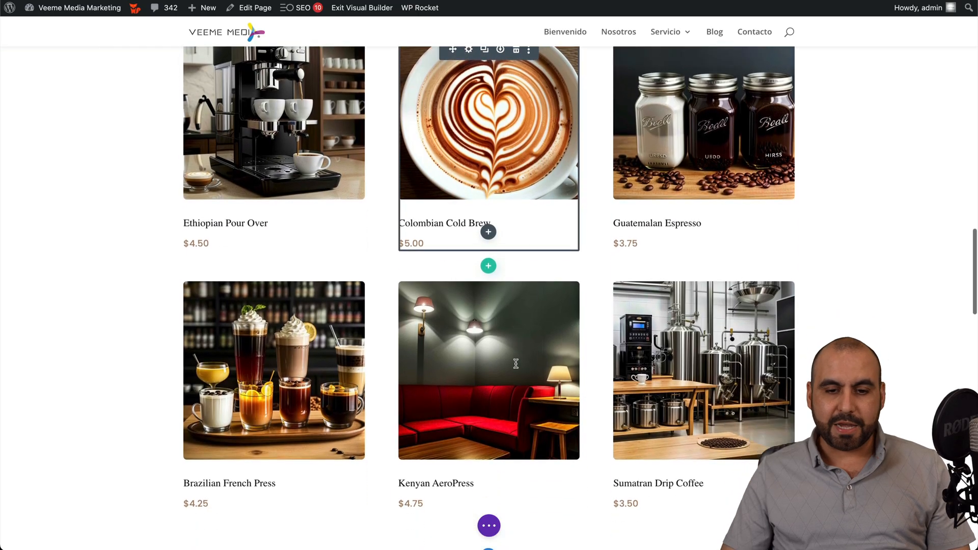
{"action": "scroll", "scroll_direction": "down", "scroll_amount": 3}
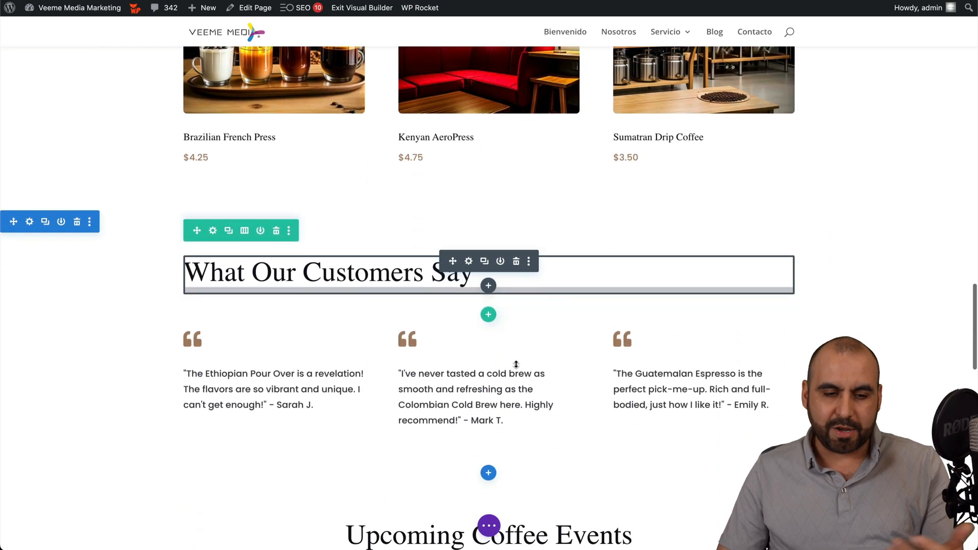
{"action": "scroll", "scroll_direction": "down", "scroll_amount": 3}
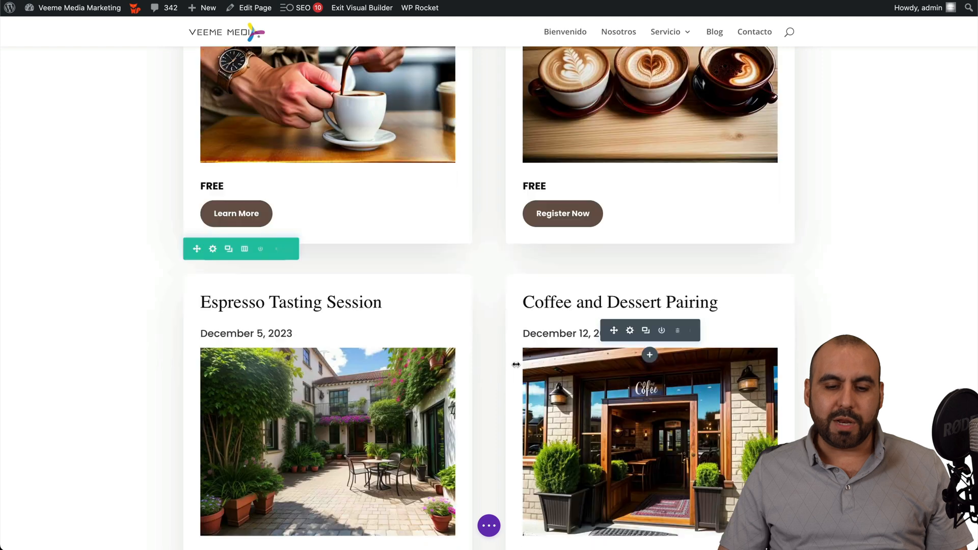
{"action": "scroll", "scroll_direction": "down", "scroll_amount": 3}
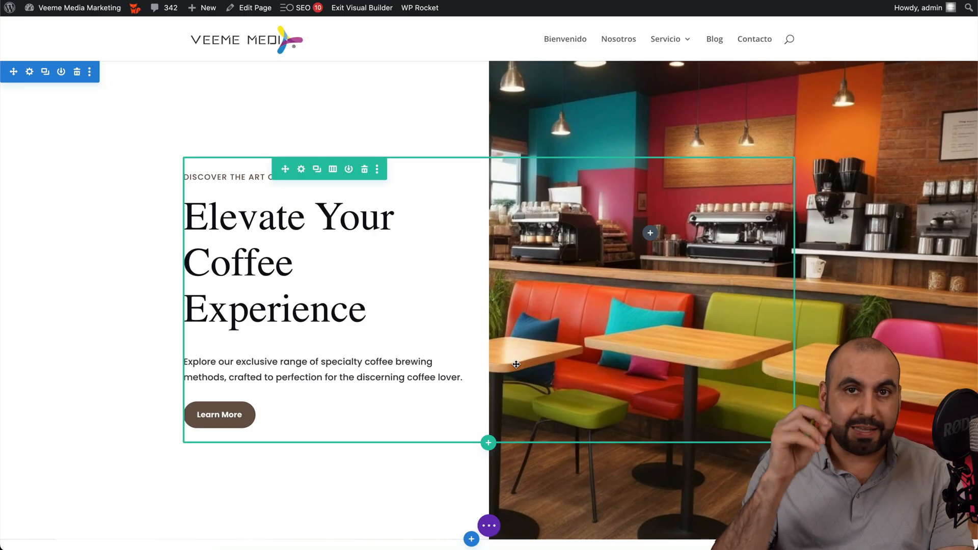
Step: Select the 'Elevate Your Coffee Experience' heading, type 'dsfsdfsdfs' inline and reach its Design settings
{"action": "left_click", "coordinate": [287, 262]}
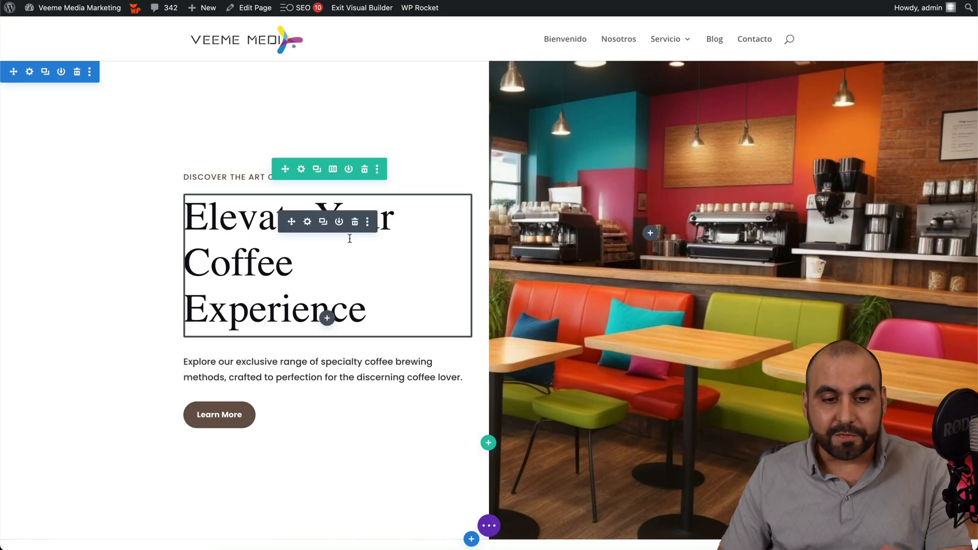
{"action": "triple_click", "coordinate": [274, 262]}
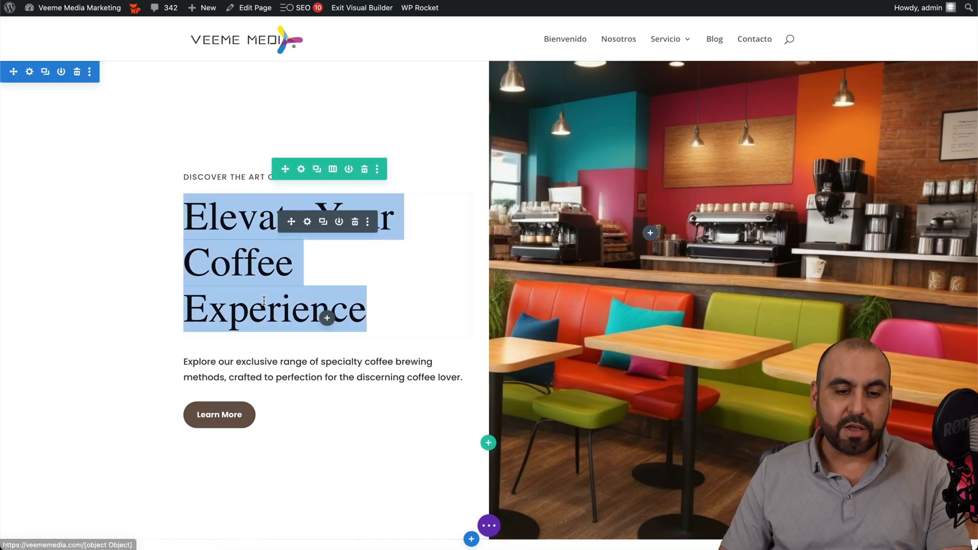
{"action": "type", "text": "dsfsdfsdfs"}
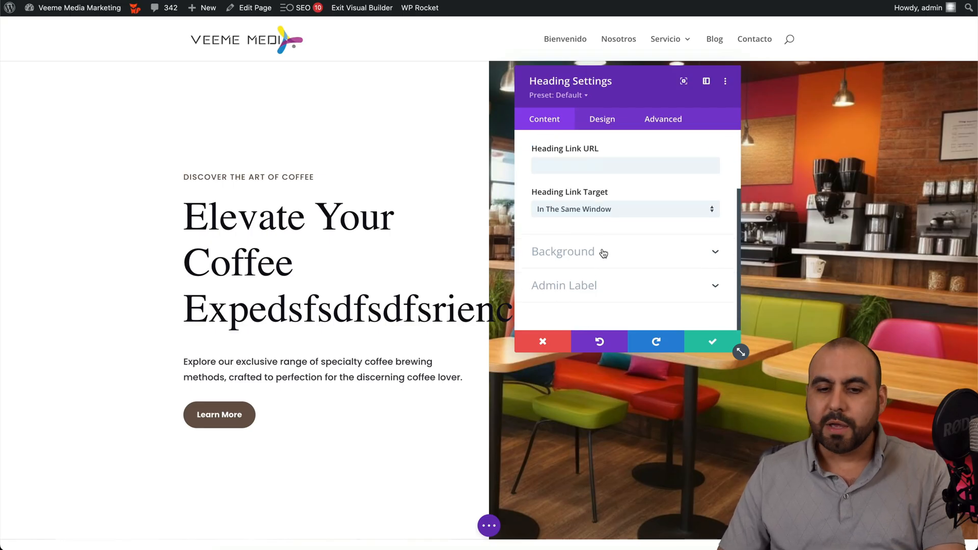
{"action": "left_click", "coordinate": [562, 252]}
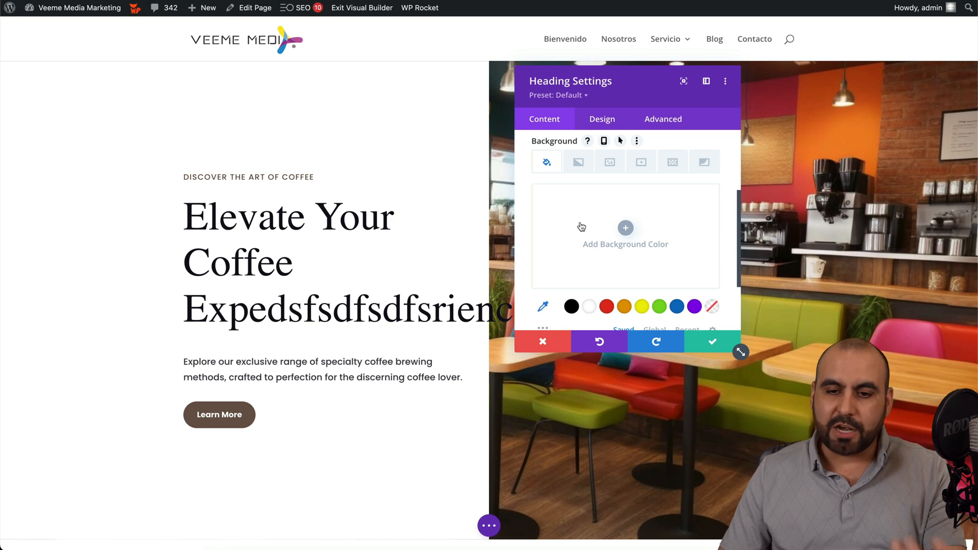
{"action": "mouse_move", "coordinate": [703, 163]}
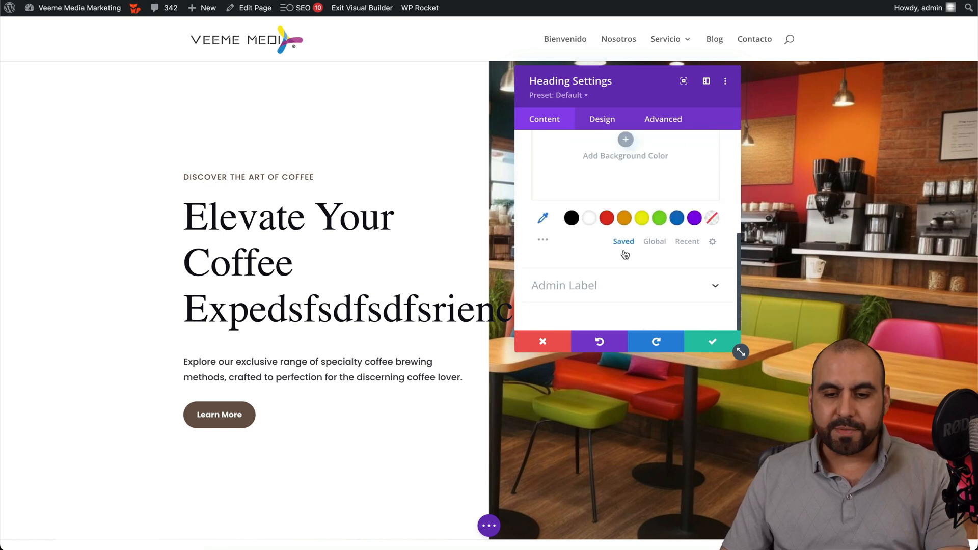
{"action": "left_click", "coordinate": [601, 118]}
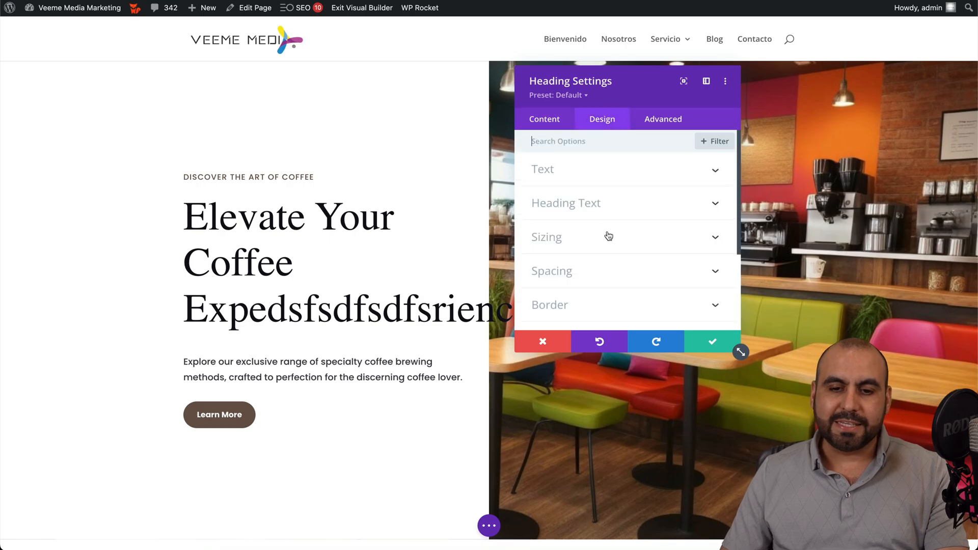
Step: Style the heading text, then translate and rotate the heading to a slanted angle via Transform
{"action": "left_click", "coordinate": [542, 169]}
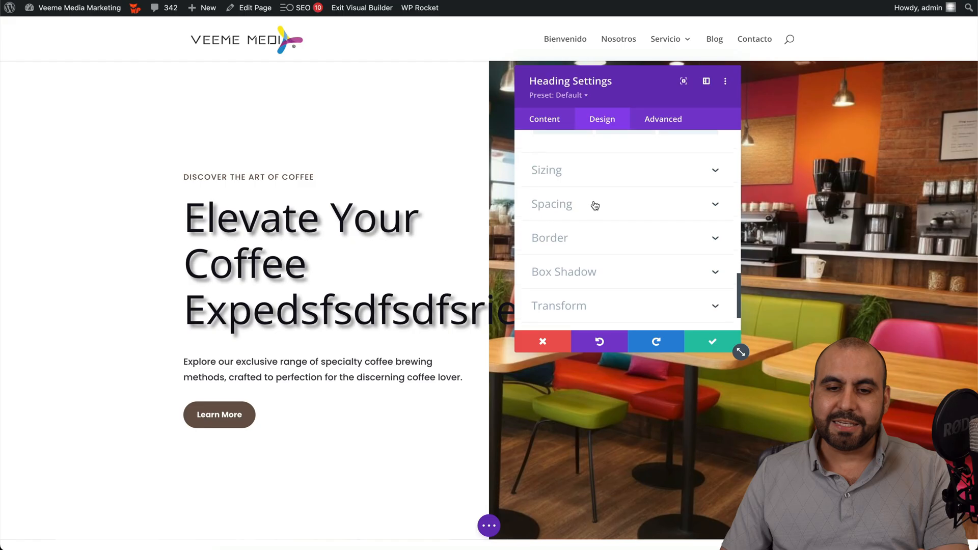
{"action": "scroll", "scroll_direction": "down", "scroll_amount": 3}
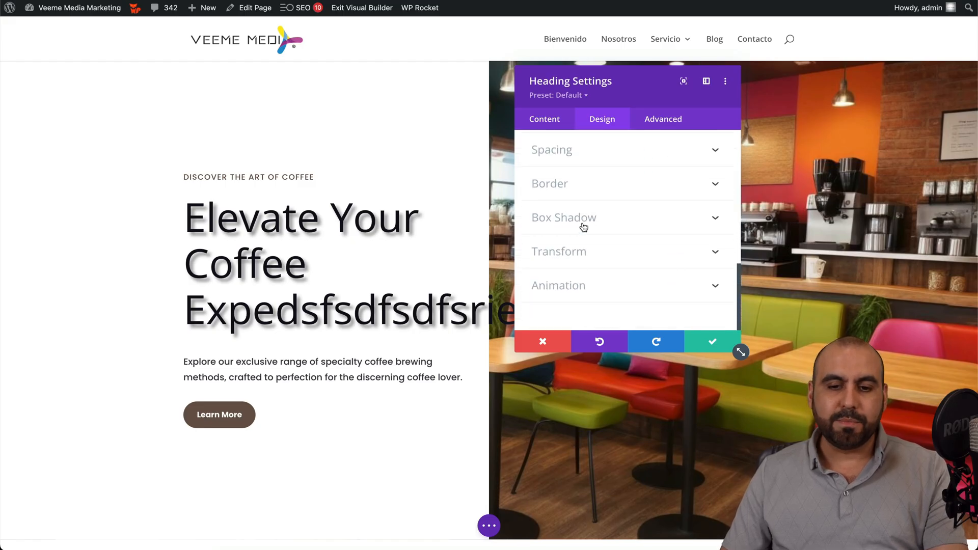
{"action": "left_click", "coordinate": [559, 251]}
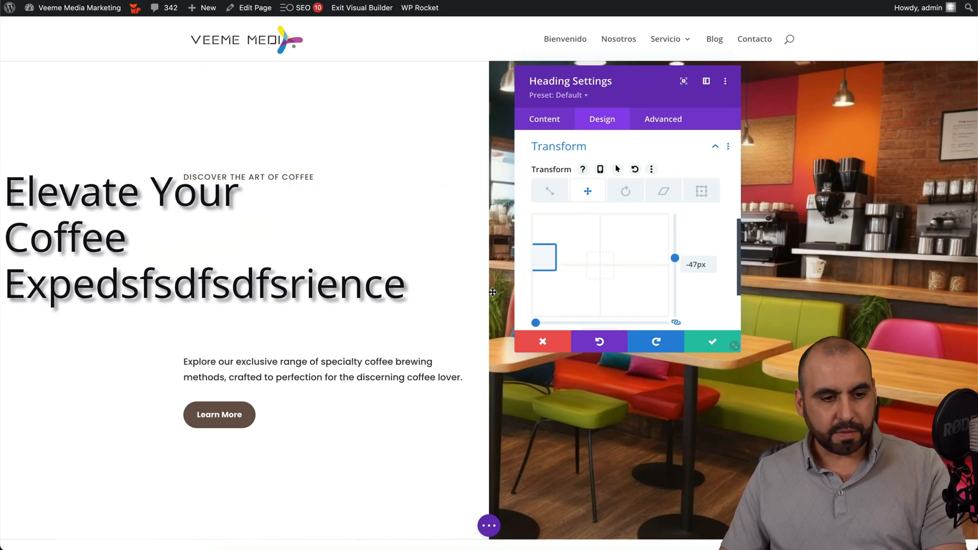
{"action": "left_click_drag", "start_coordinate": [544, 257], "coordinate": [604, 261]}
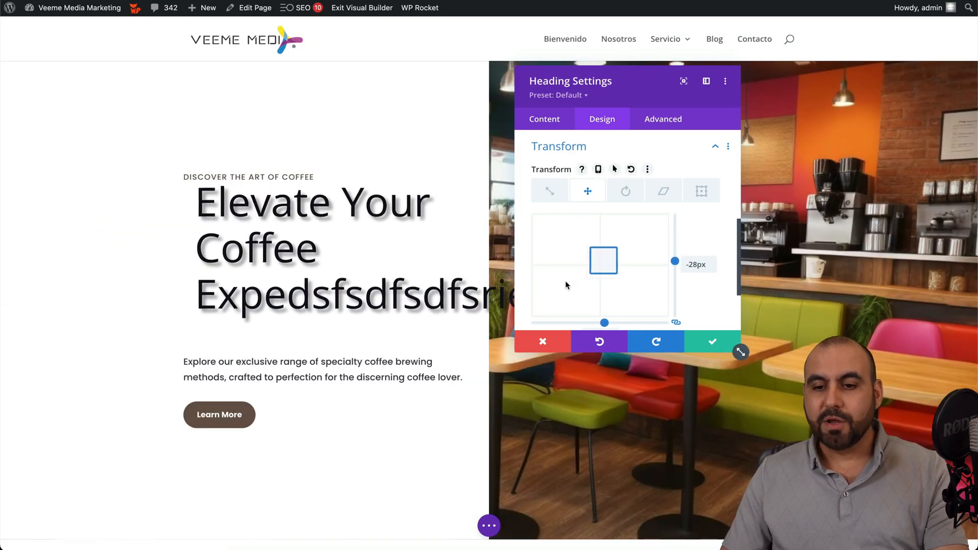
{"action": "left_click", "coordinate": [626, 192]}
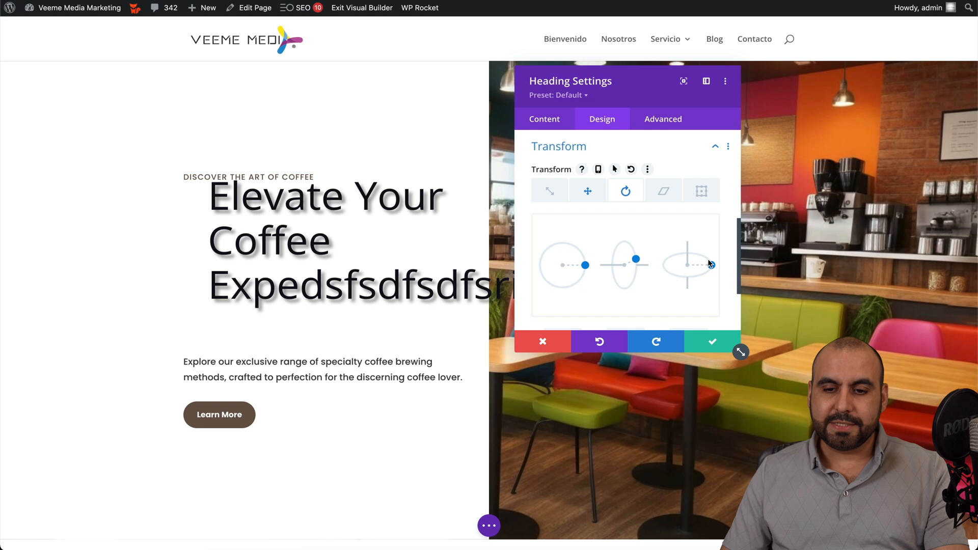
{"action": "left_click", "coordinate": [664, 190]}
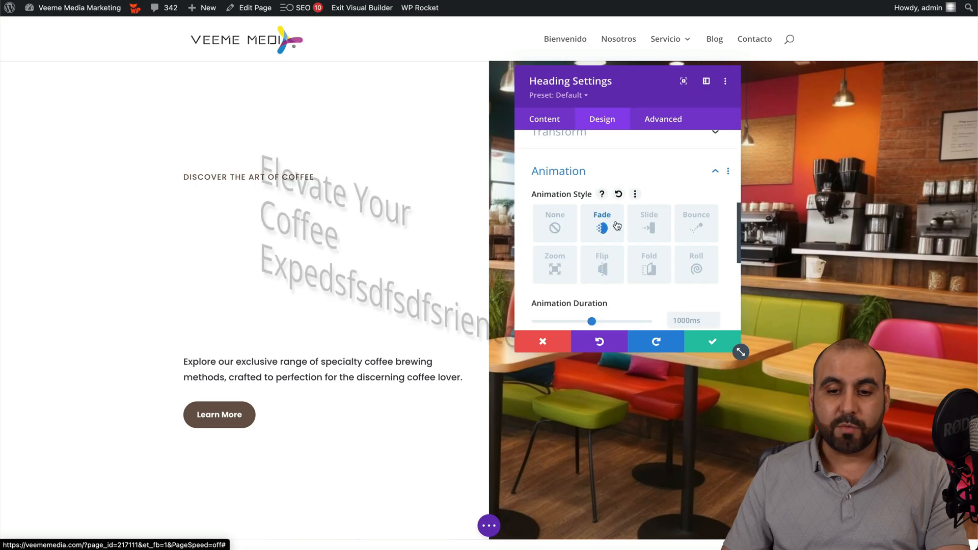
Step: Give the heading a Bounce entrance animation and move on to its Advanced settings
{"action": "left_click", "coordinate": [696, 222]}
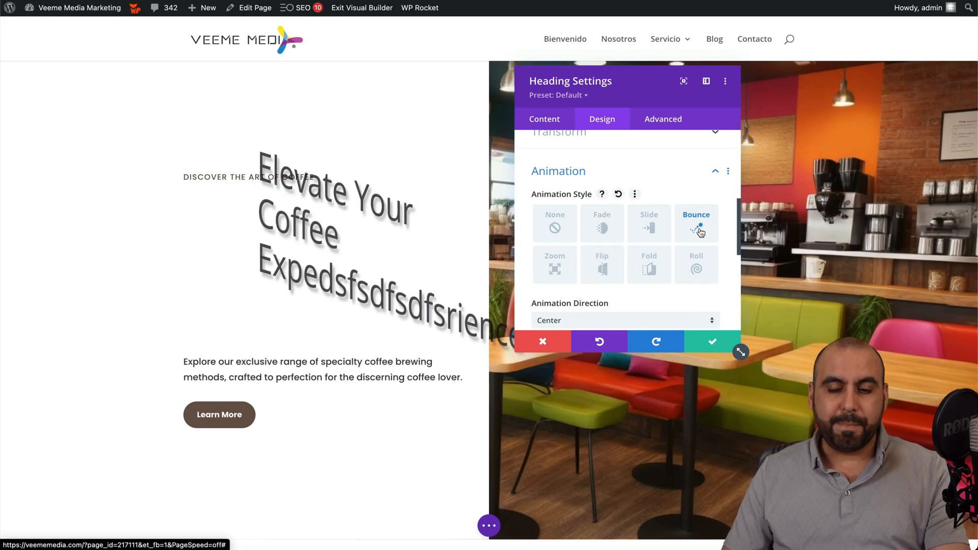
{"action": "scroll", "scroll_direction": "down", "scroll_amount": 3}
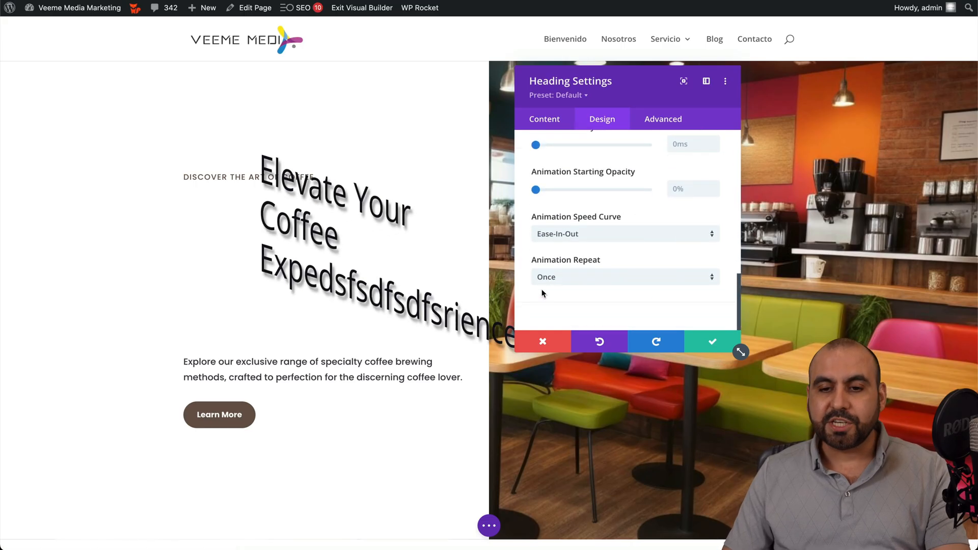
{"action": "left_click", "coordinate": [664, 118]}
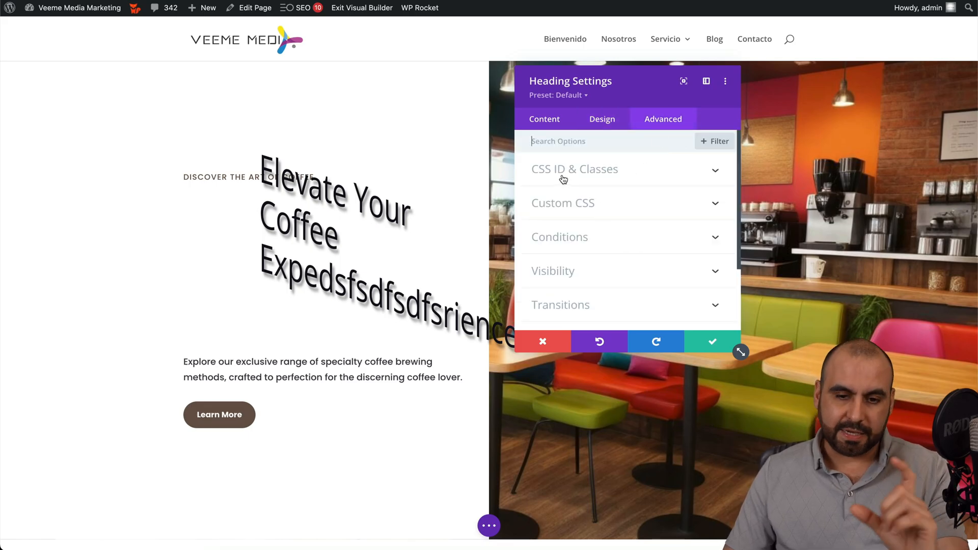
{"action": "left_click", "coordinate": [562, 202]}
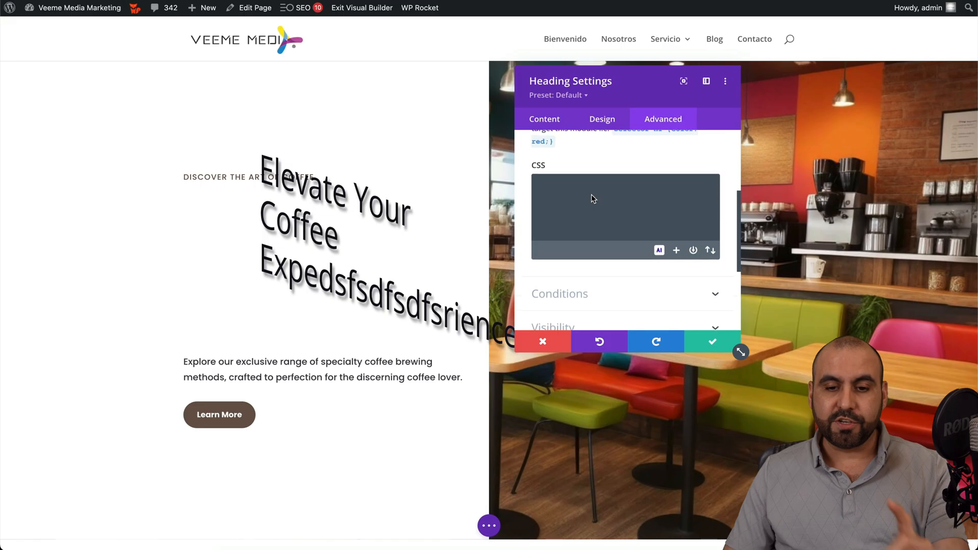
{"action": "scroll", "scroll_direction": "down", "scroll_amount": 3}
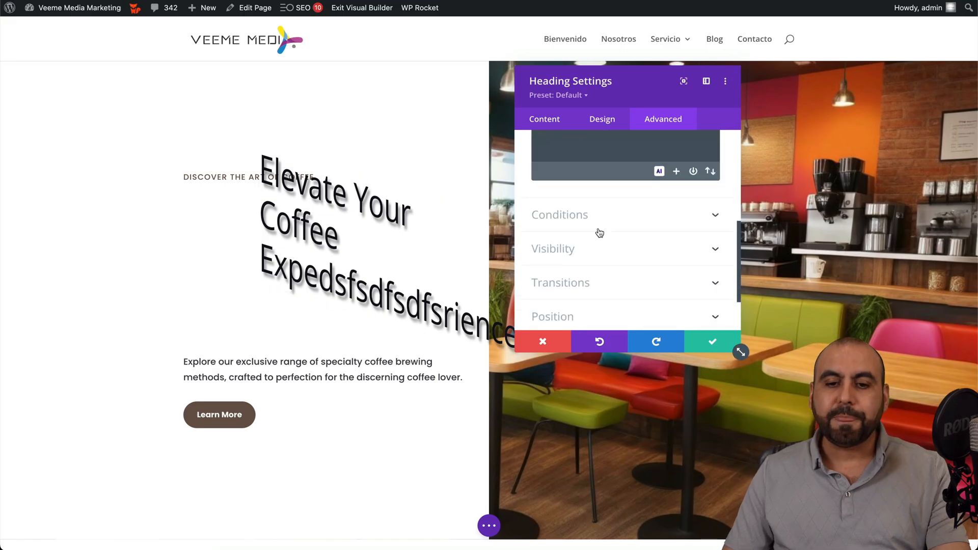
{"action": "left_click", "coordinate": [601, 214]}
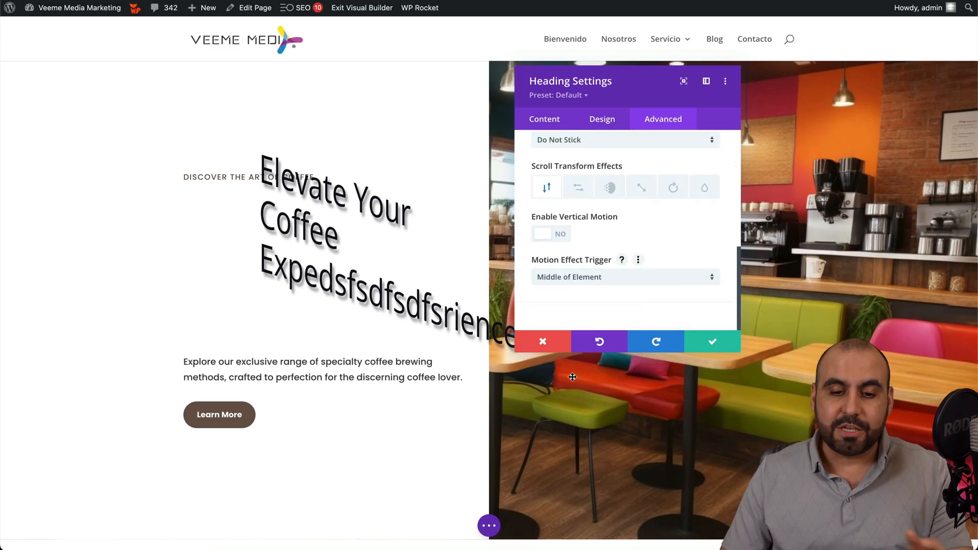
{"action": "left_click", "coordinate": [712, 341]}
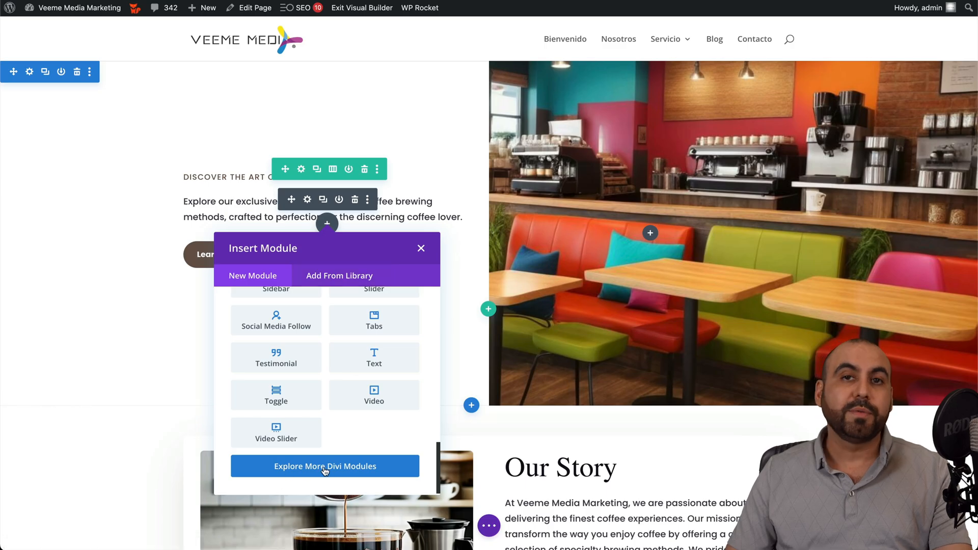
Step: Add a Fullwidth section with a Fullwidth Image module below the hero area
{"action": "left_click", "coordinate": [421, 248]}
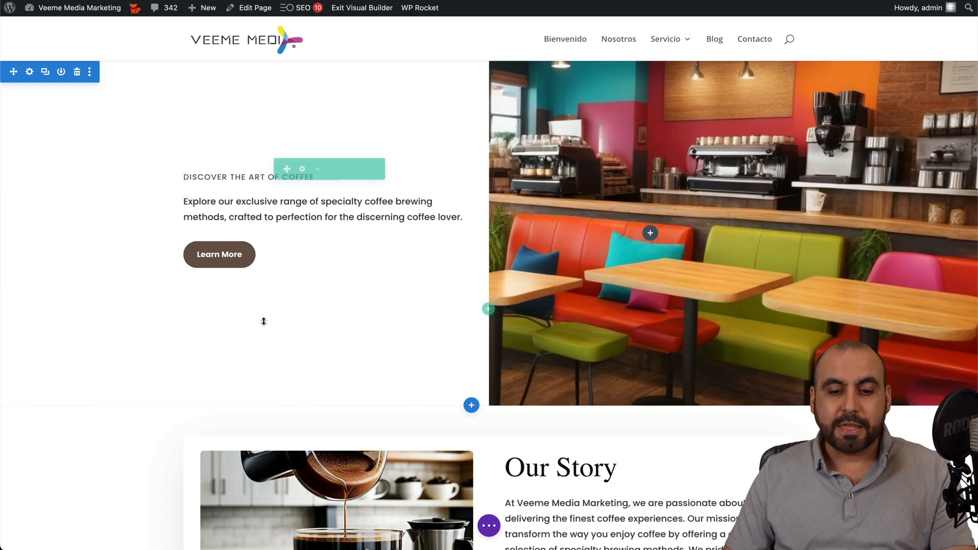
{"action": "scroll", "scroll_direction": "down", "scroll_amount": 3}
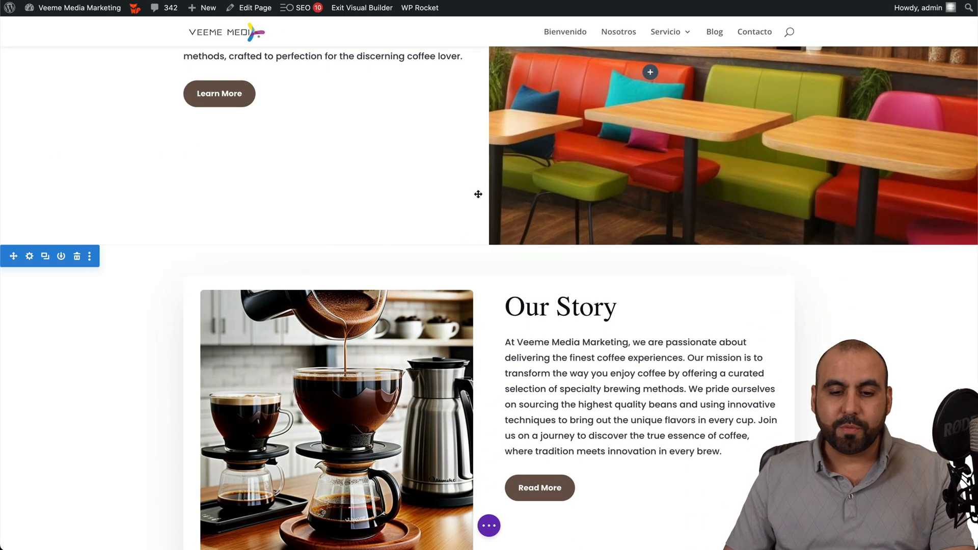
{"action": "left_click", "coordinate": [471, 245]}
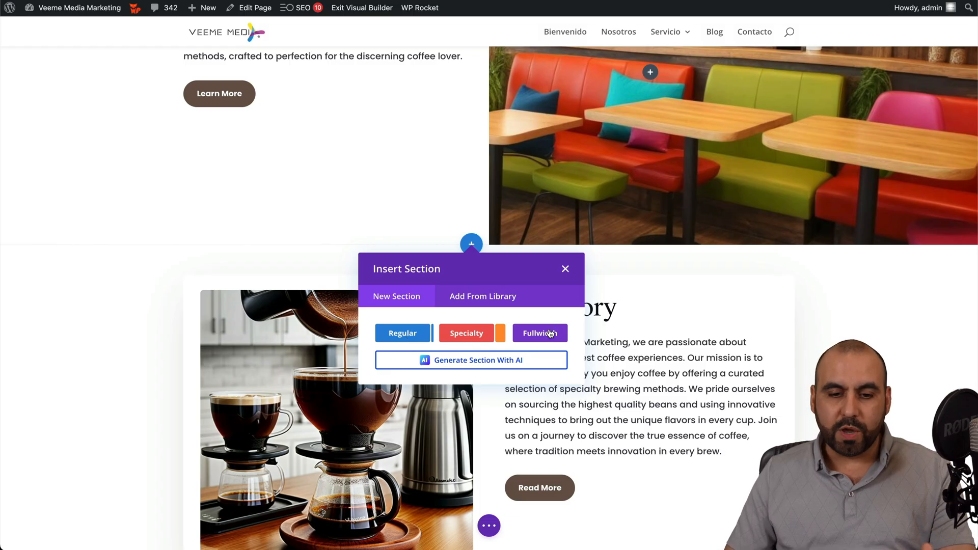
{"action": "left_click", "coordinate": [540, 333]}
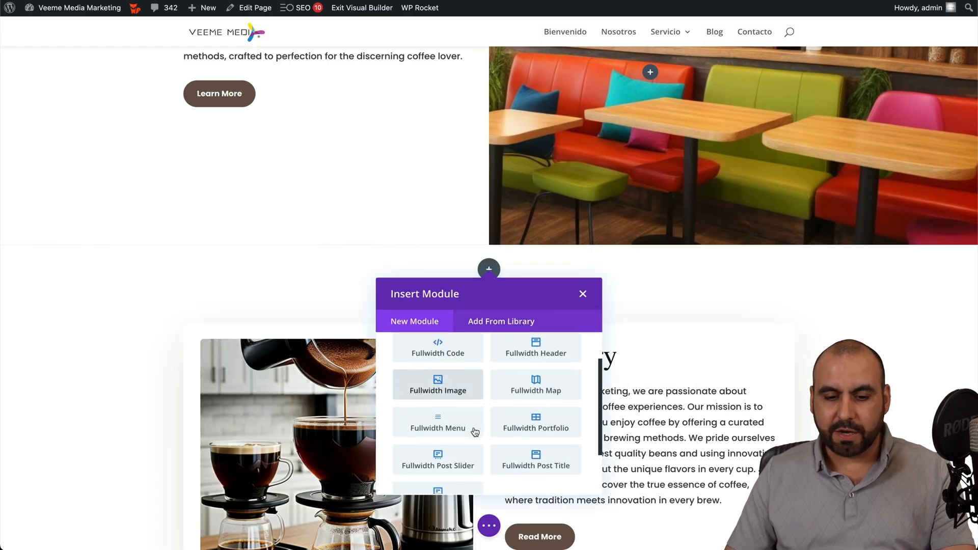
{"action": "left_click", "coordinate": [438, 385]}
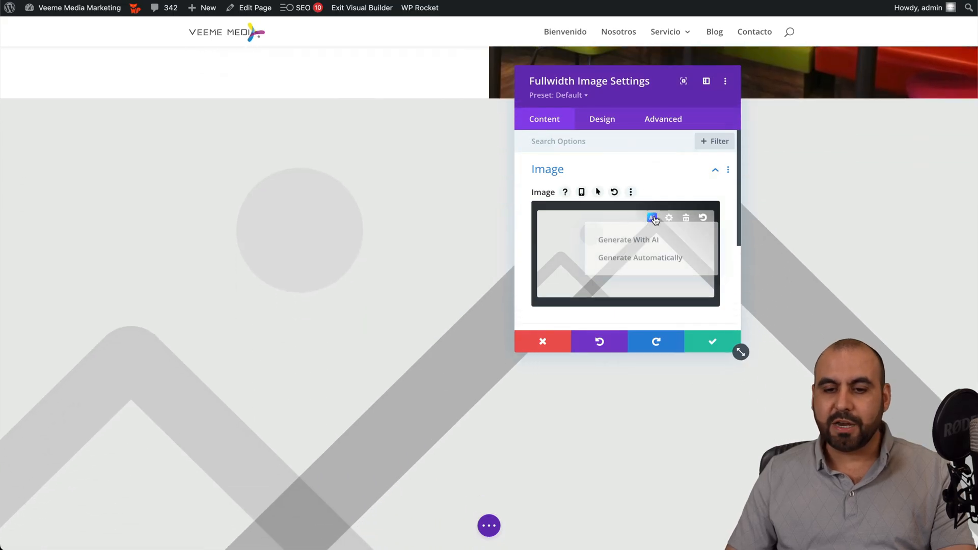
Step: Generate the section's image with AI from the description 'coffee'
{"action": "left_click", "coordinate": [627, 240]}
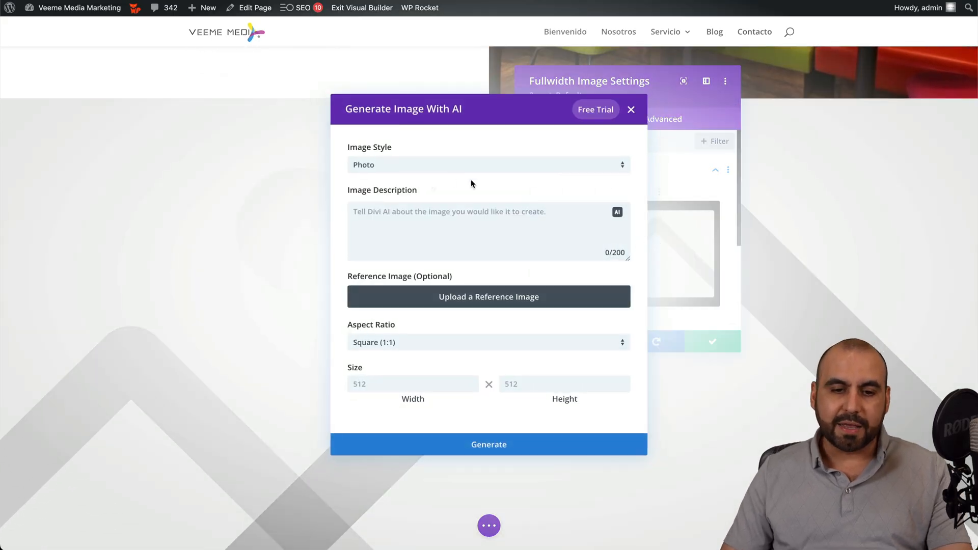
{"action": "type", "text": "coffee"}
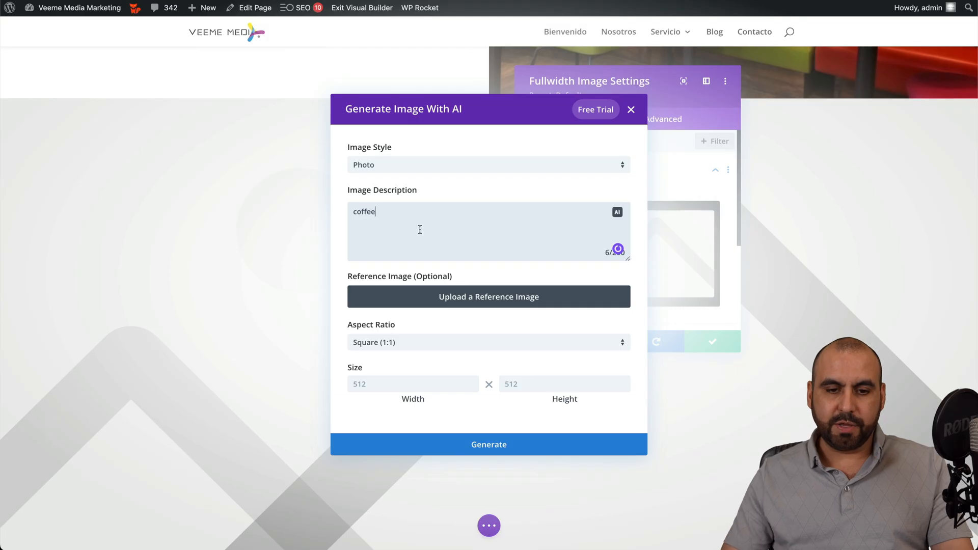
{"action": "left_click", "coordinate": [489, 444]}
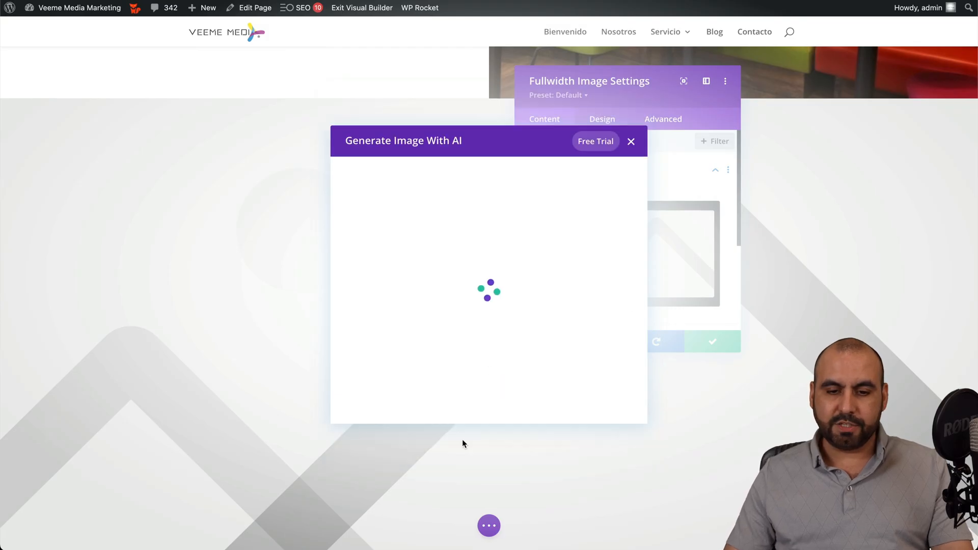
{"action": "mouse_move", "coordinate": [444, 340]}
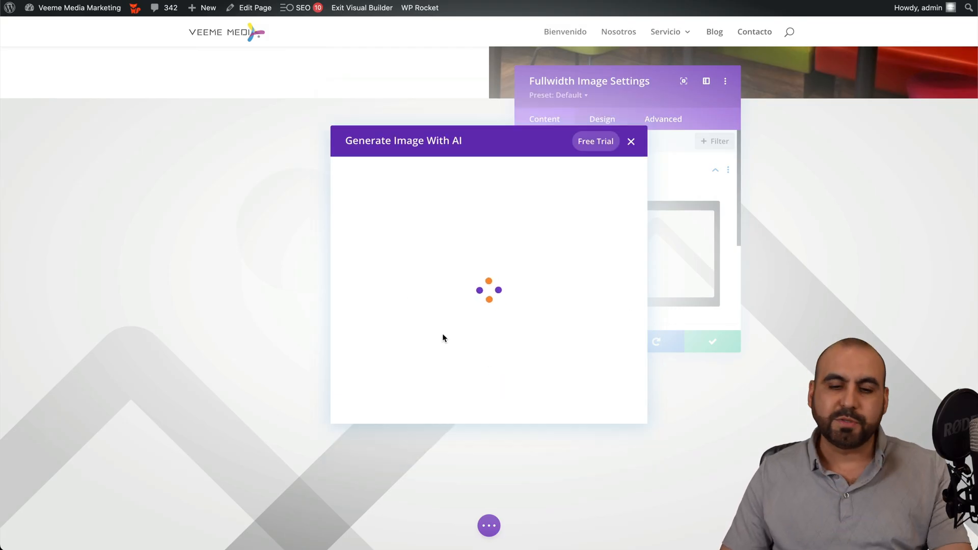
{"action": "mouse_move", "coordinate": [416, 245]}
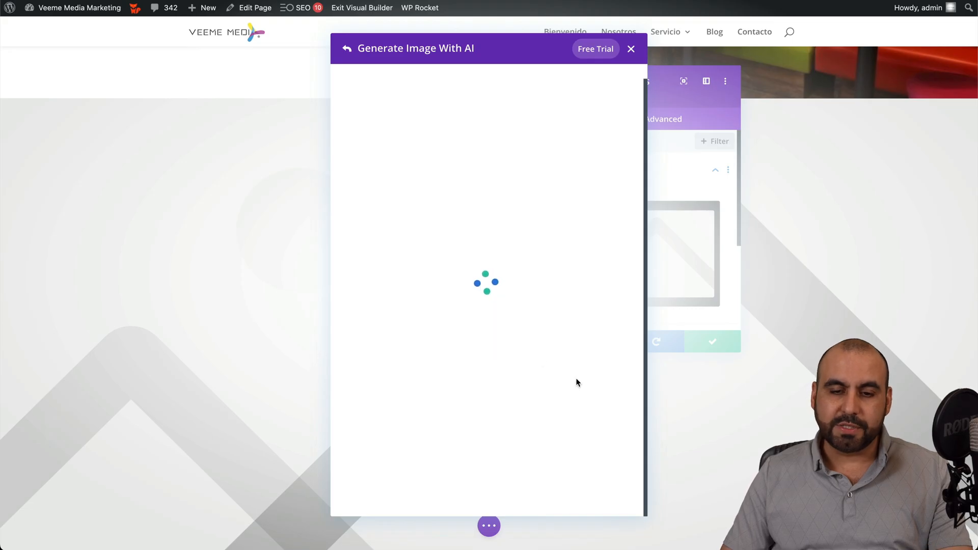
{"action": "mouse_move", "coordinate": [455, 332]}
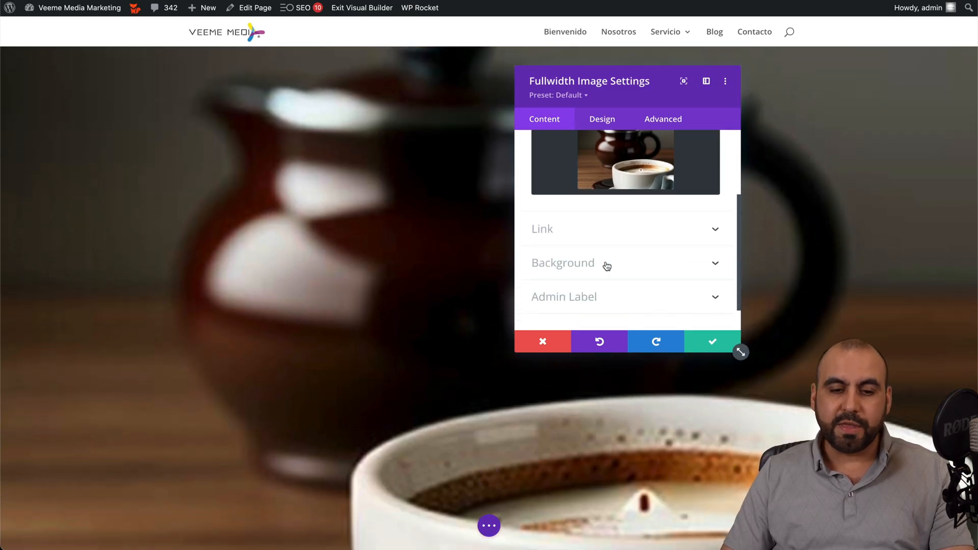
{"action": "left_click", "coordinate": [602, 119]}
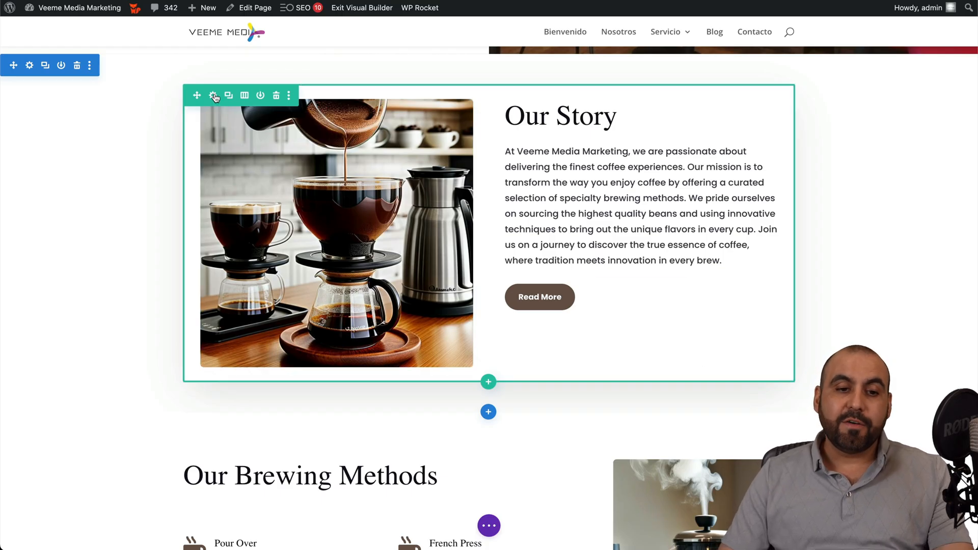
{"action": "left_click", "coordinate": [214, 96]}
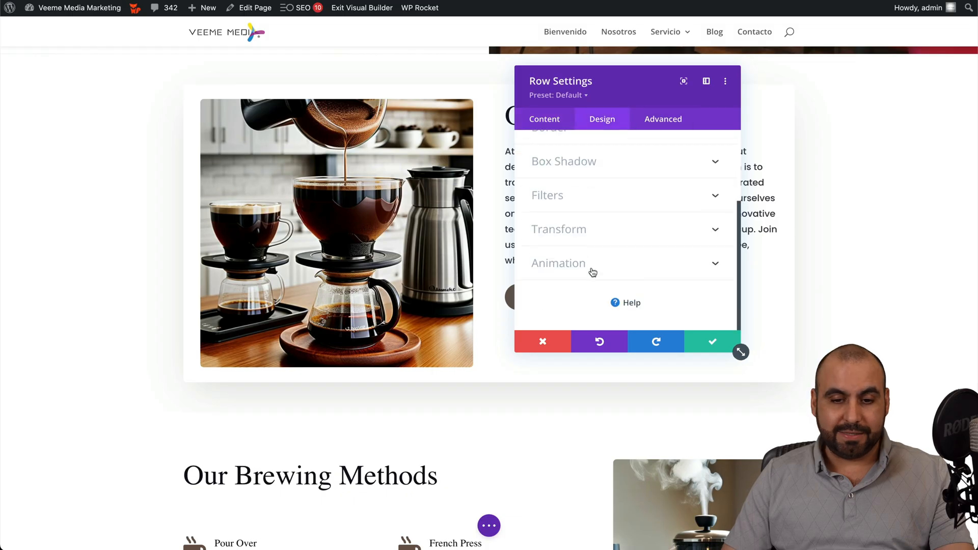
{"action": "left_click", "coordinate": [559, 229]}
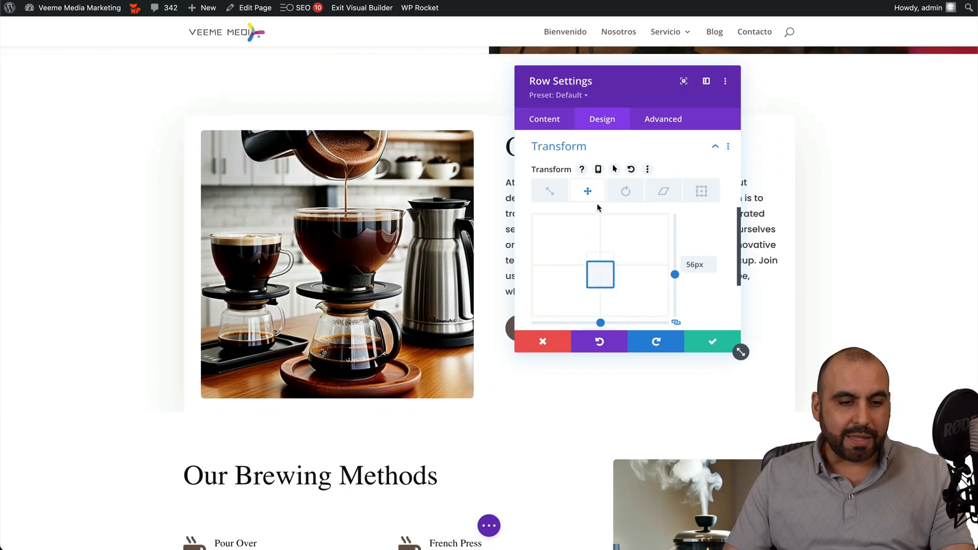
{"action": "left_click_drag", "start_coordinate": [675, 275], "coordinate": [675, 270]}
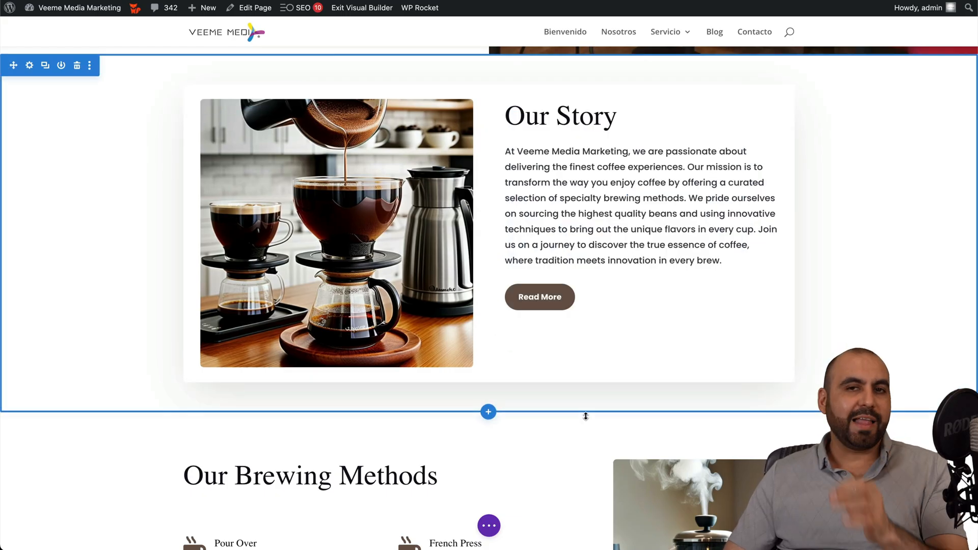
{"action": "scroll", "scroll_direction": "down", "scroll_amount": 3}
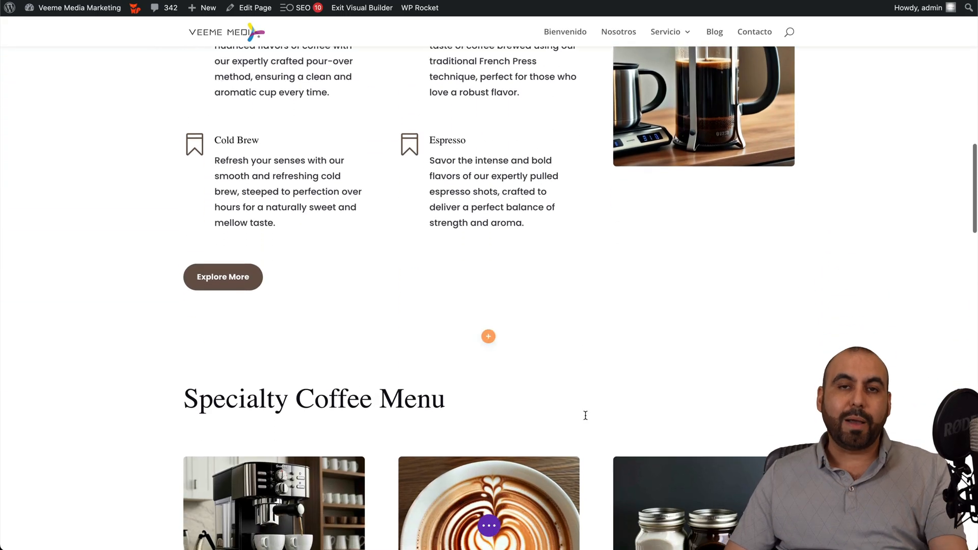
{"action": "scroll", "scroll_direction": "down", "scroll_amount": 3}
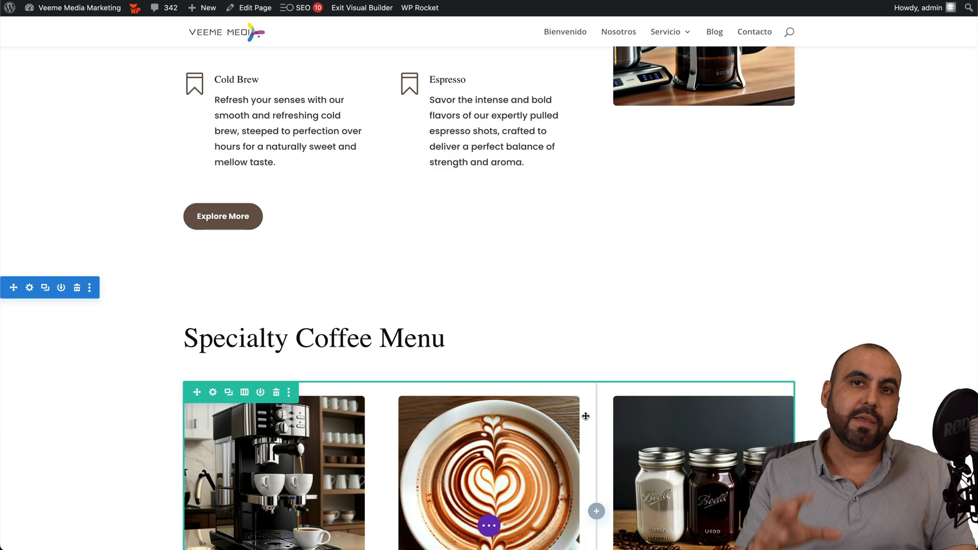
{"action": "scroll", "scroll_direction": "down", "scroll_amount": 3}
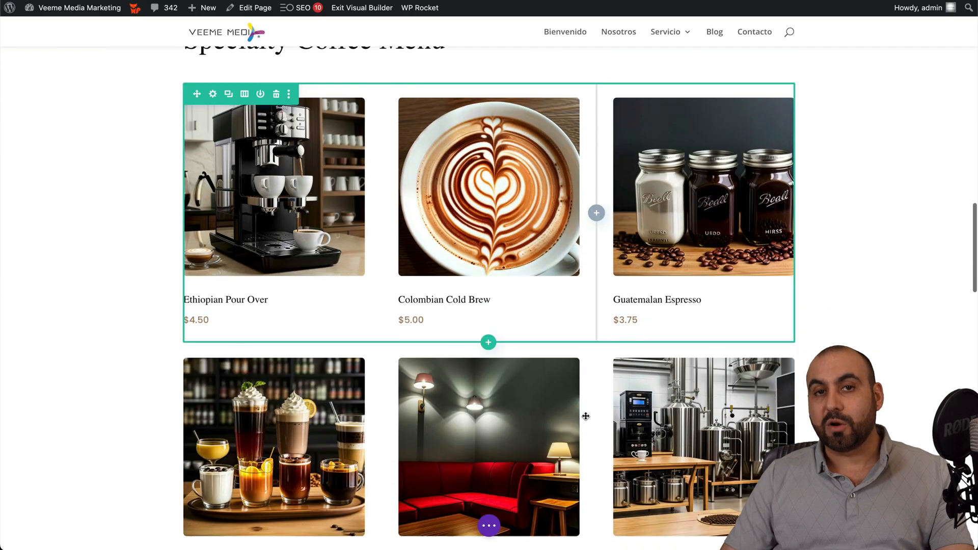